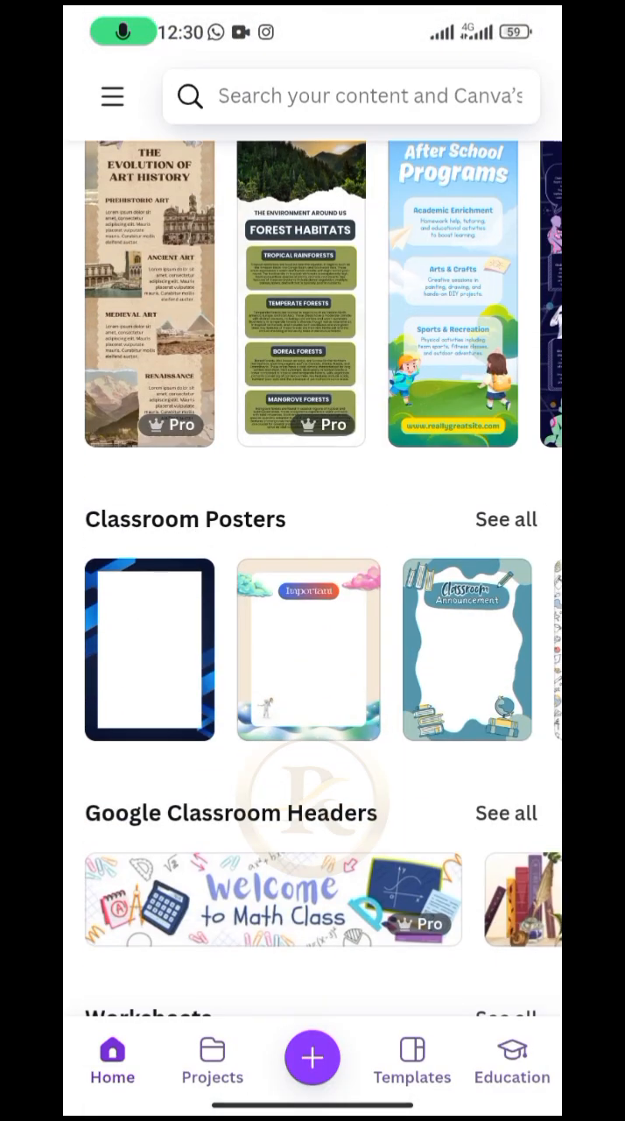
Start a new design with a custom size of 500 × 500 px.
{"action": "left_click", "coordinate": [312, 1058]}
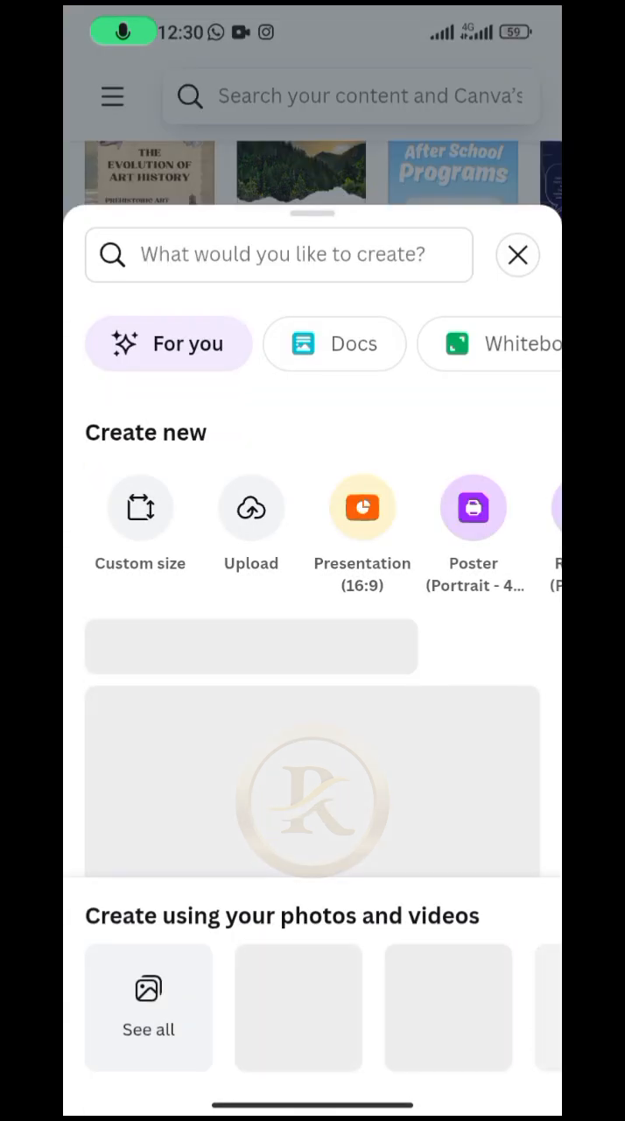
{"action": "left_click", "coordinate": [140, 508]}
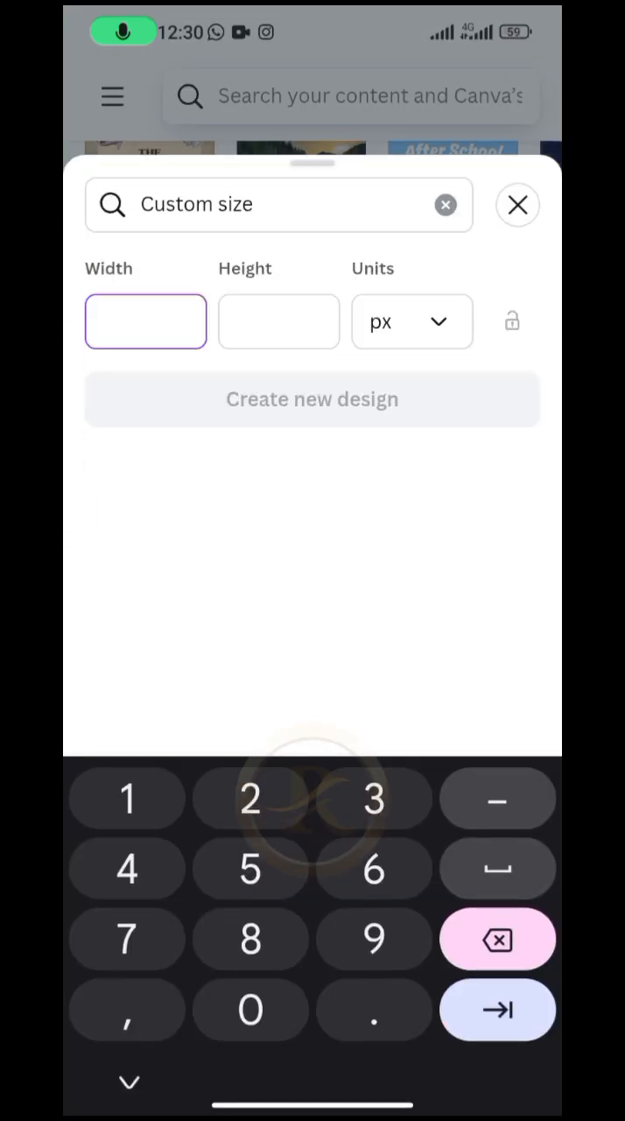
{"action": "type", "text": "500"}
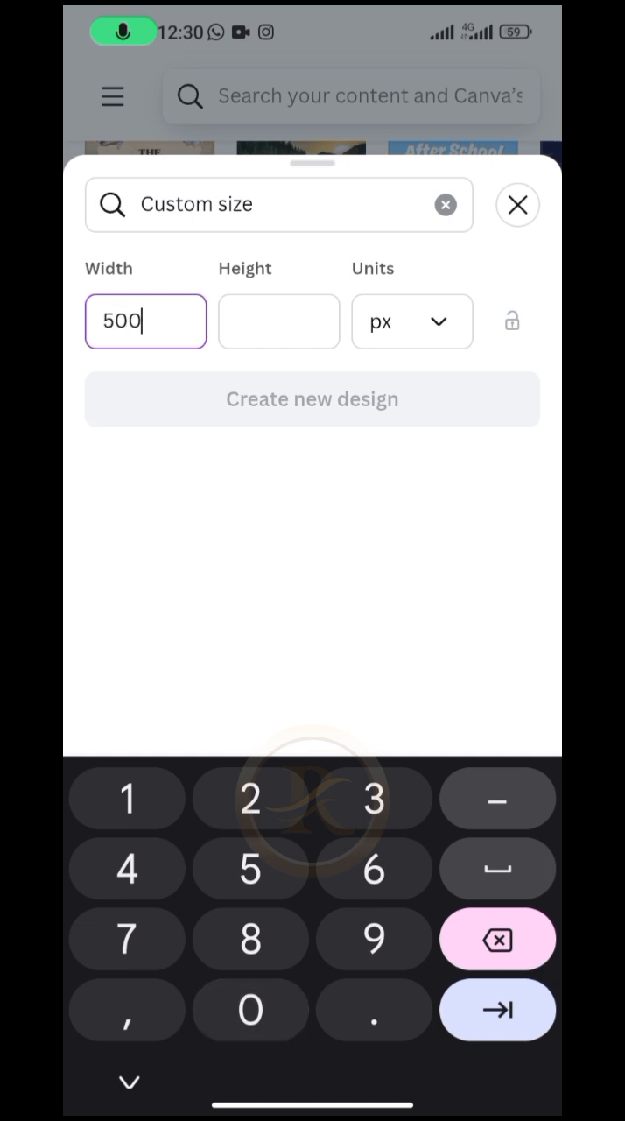
{"action": "type", "text": "5"}
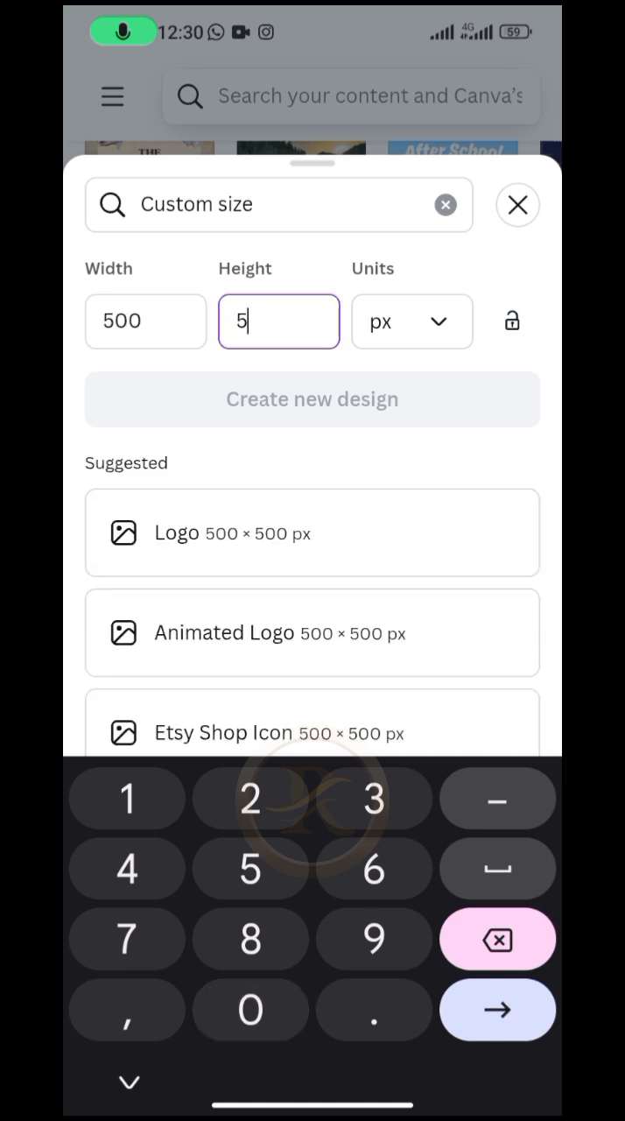
{"action": "type", "text": "00"}
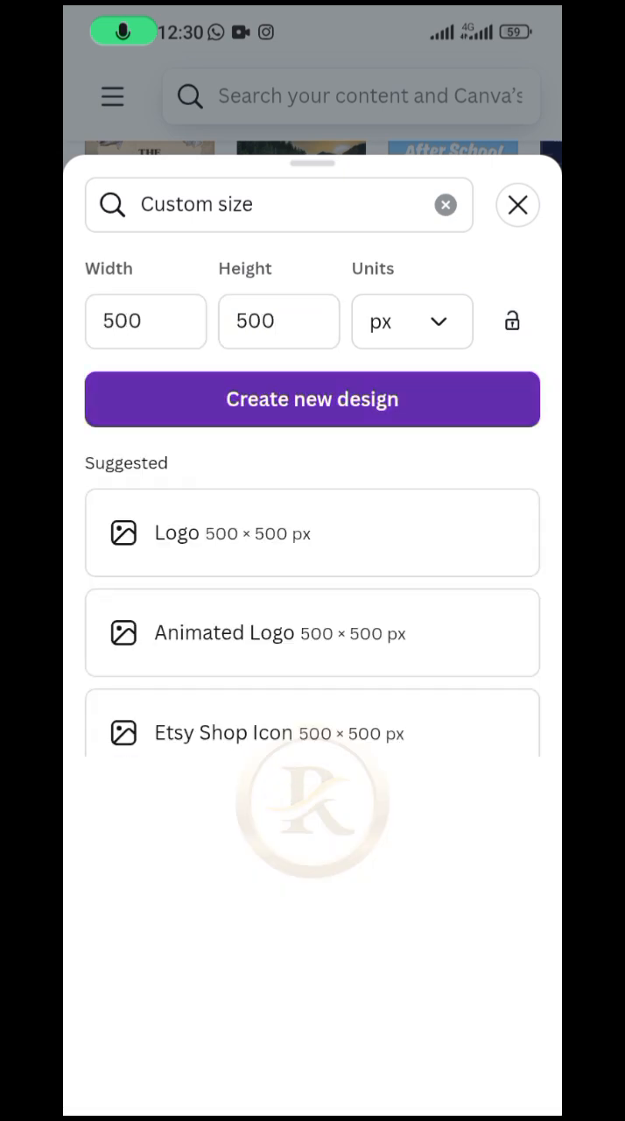
Create the design, add the man's portrait and strip its city background with Magic Studio's BG Remover.
{"action": "left_click", "coordinate": [312, 399]}
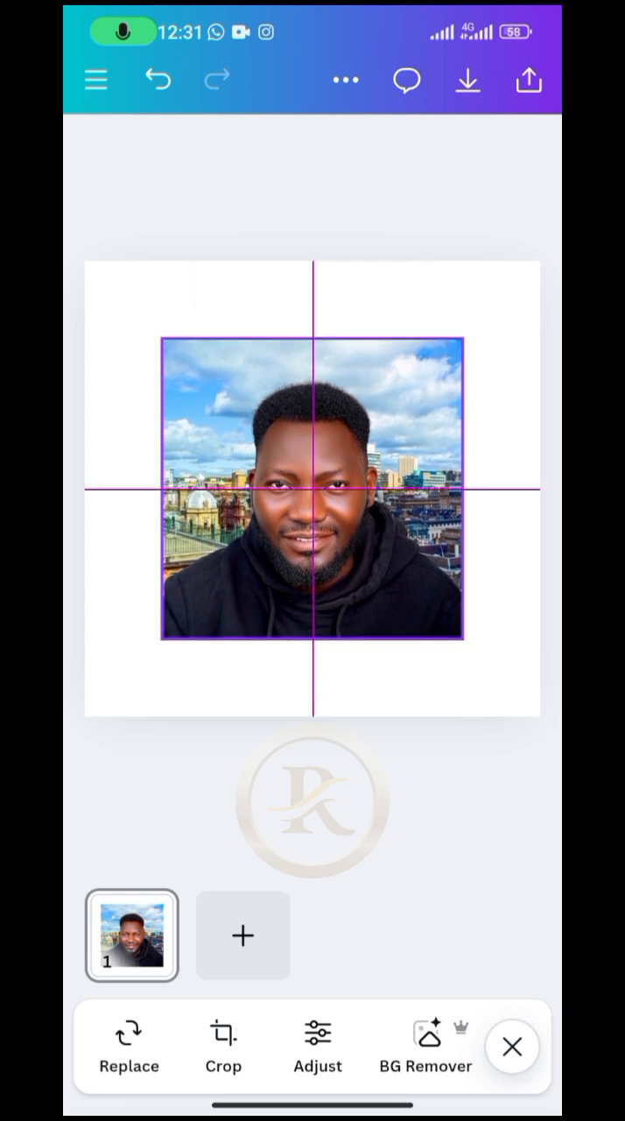
{"action": "left_click", "coordinate": [312, 505]}
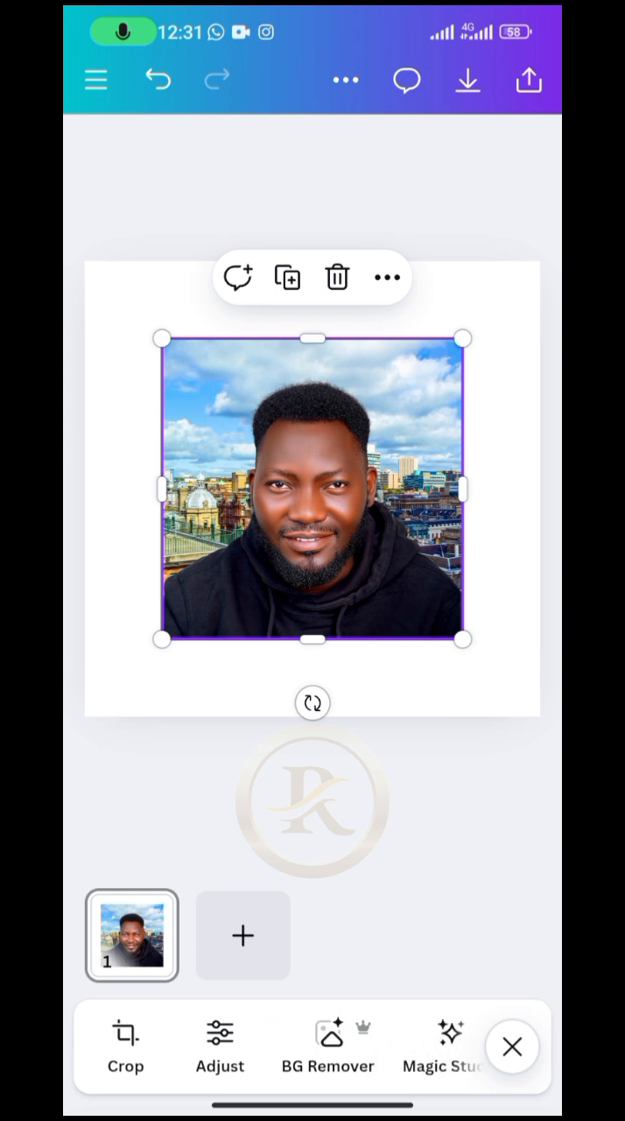
{"action": "left_click", "coordinate": [452, 1051]}
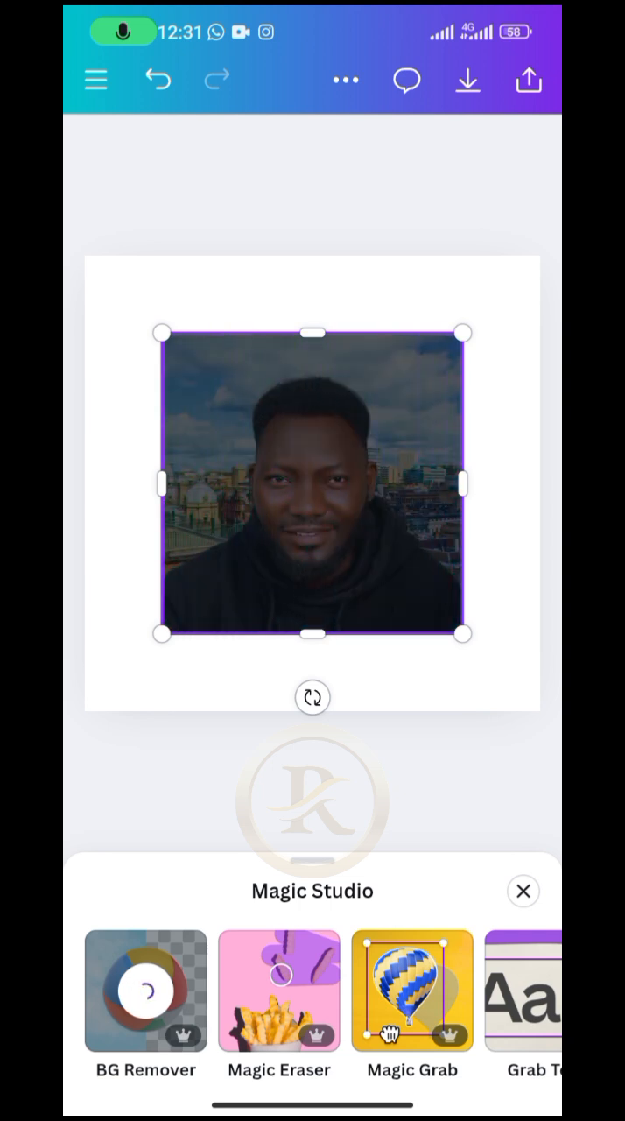
{"action": "left_click", "coordinate": [144, 991]}
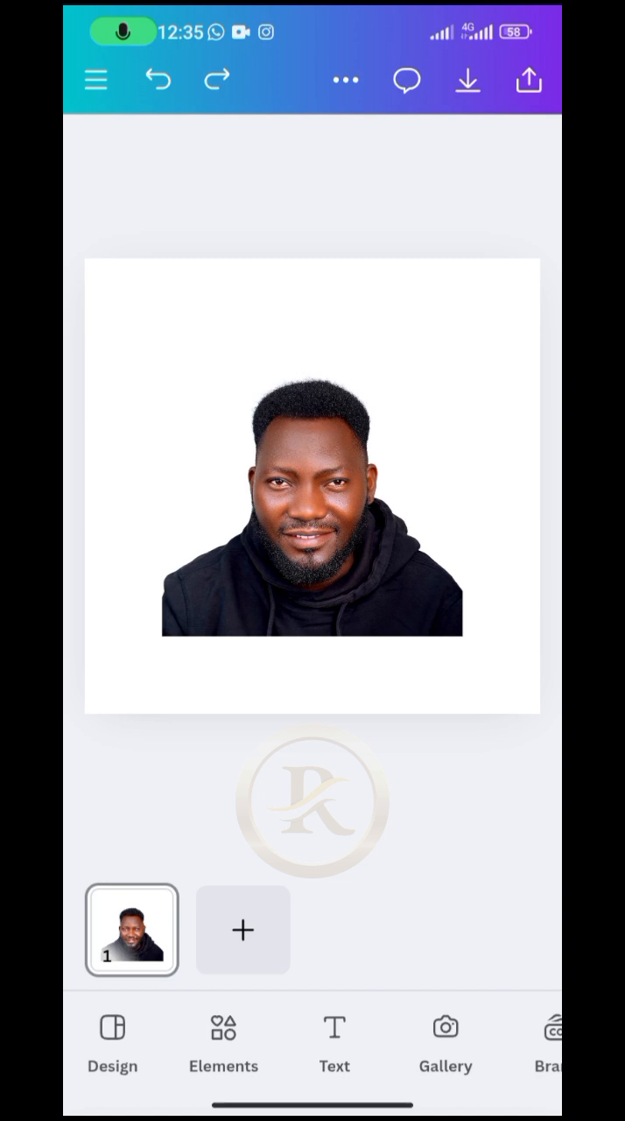
Search the Elements library for 'Purple and blue background'.
{"action": "left_click", "coordinate": [224, 1037]}
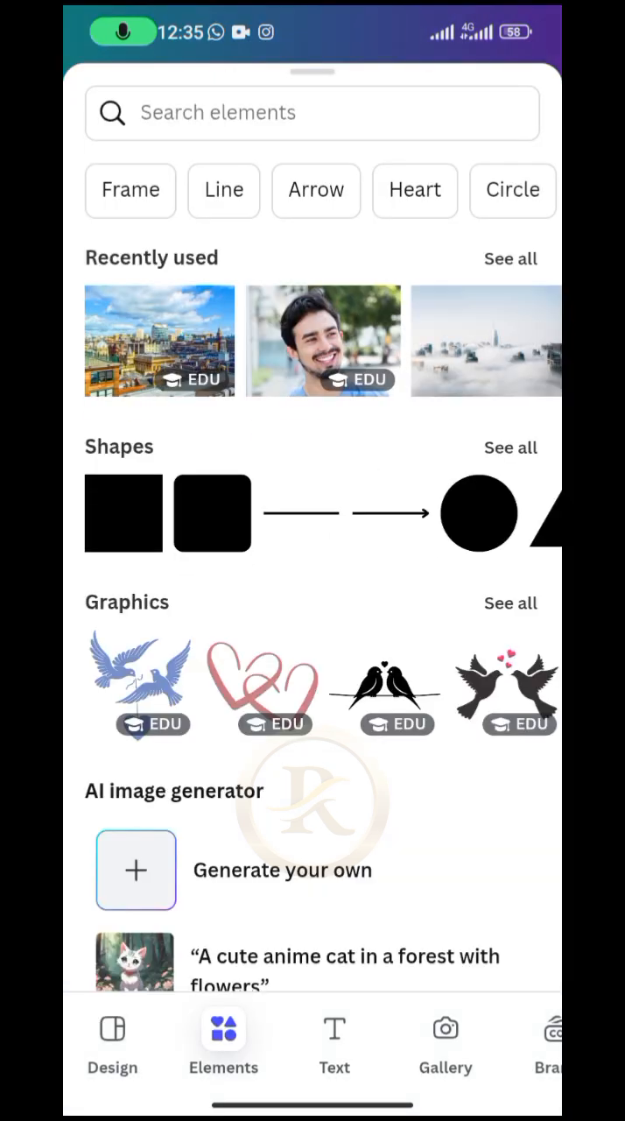
{"action": "left_click", "coordinate": [312, 112]}
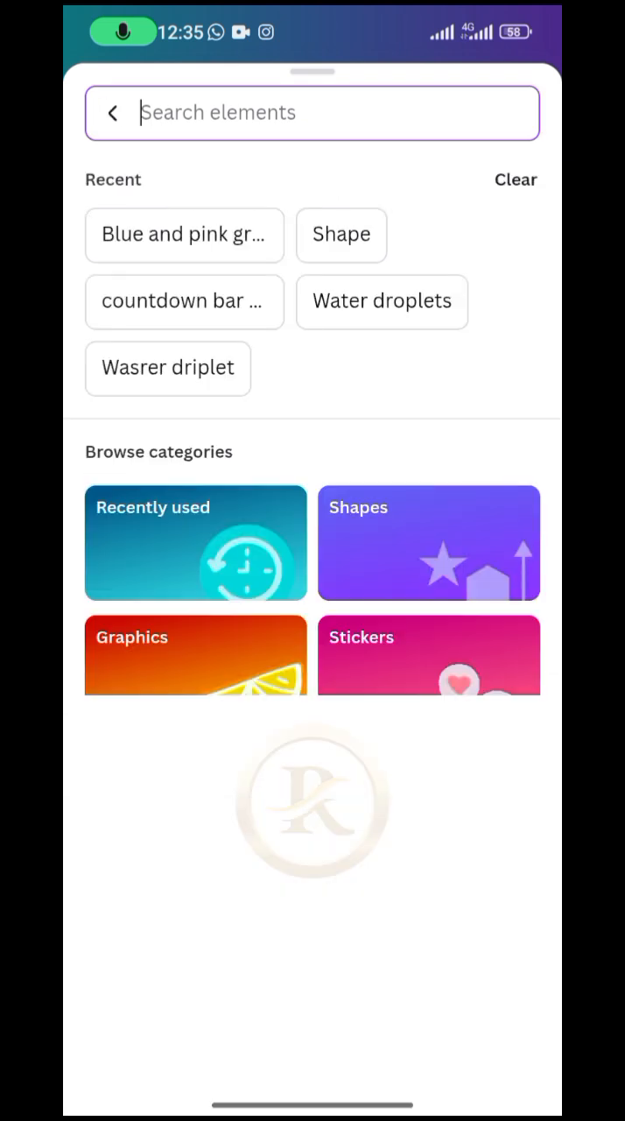
{"action": "left_click", "coordinate": [312, 112]}
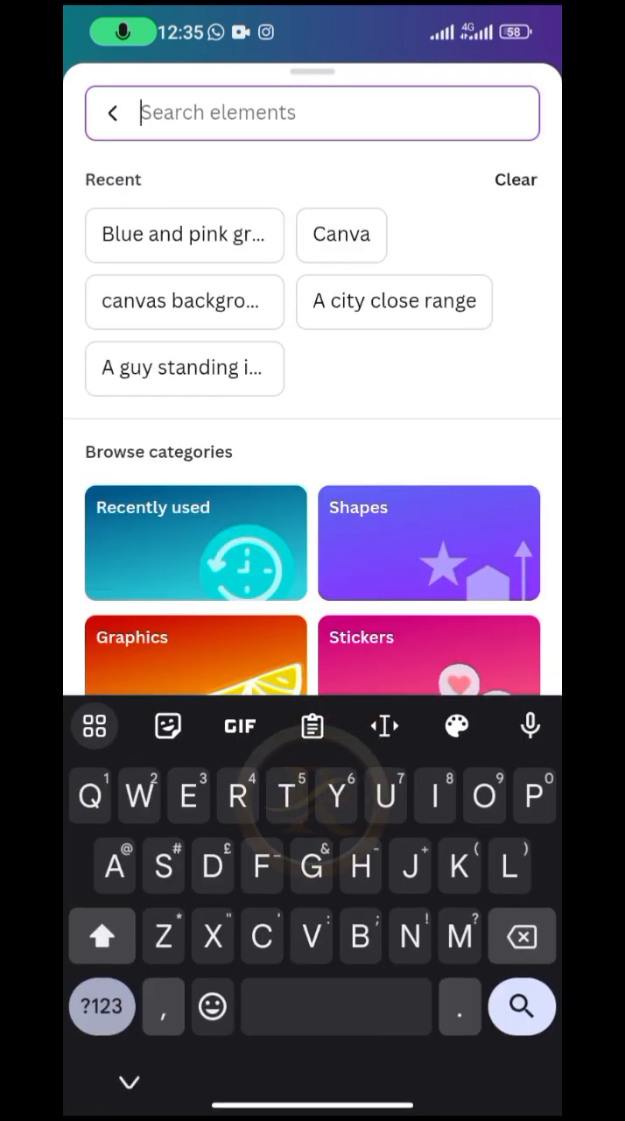
{"action": "type", "text": "Purple"}
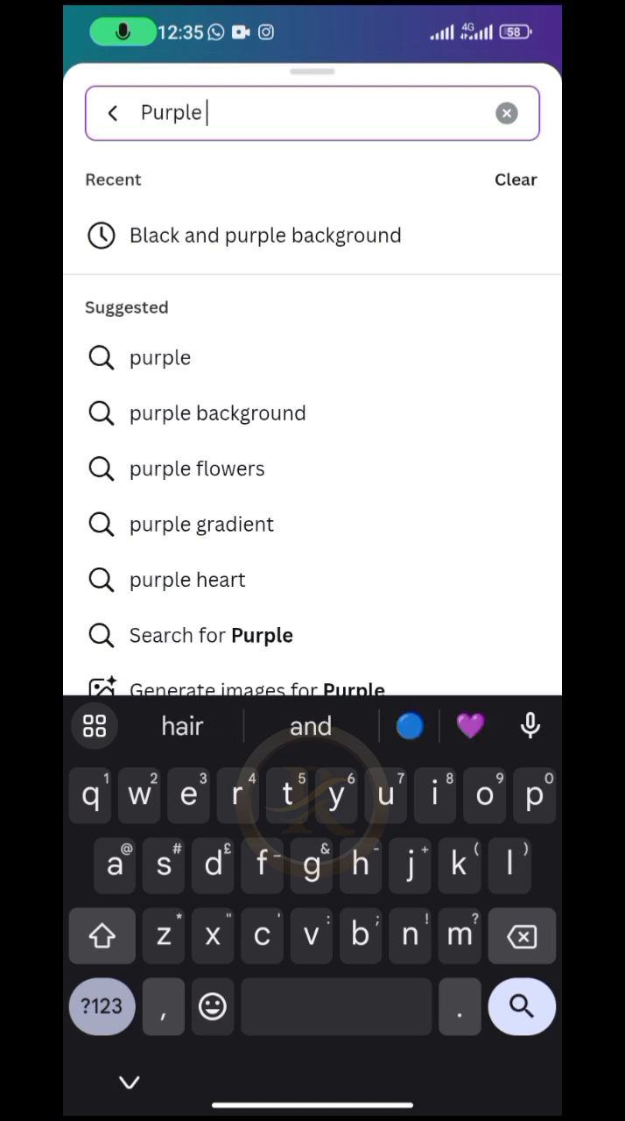
{"action": "type", "text": "and"}
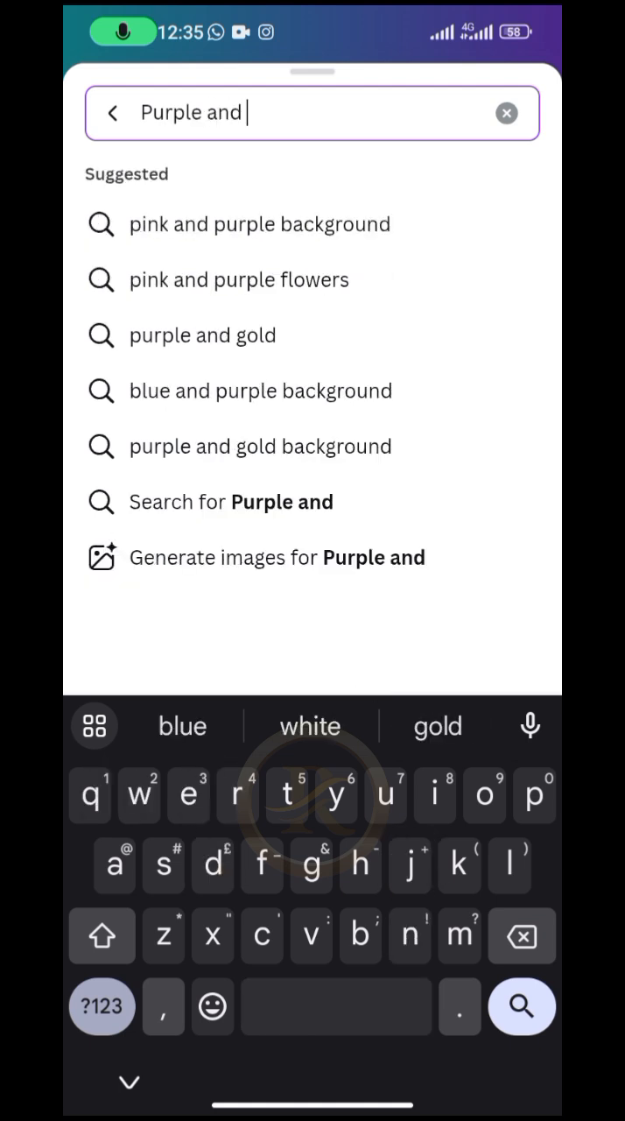
{"action": "type", "text": "bli"}
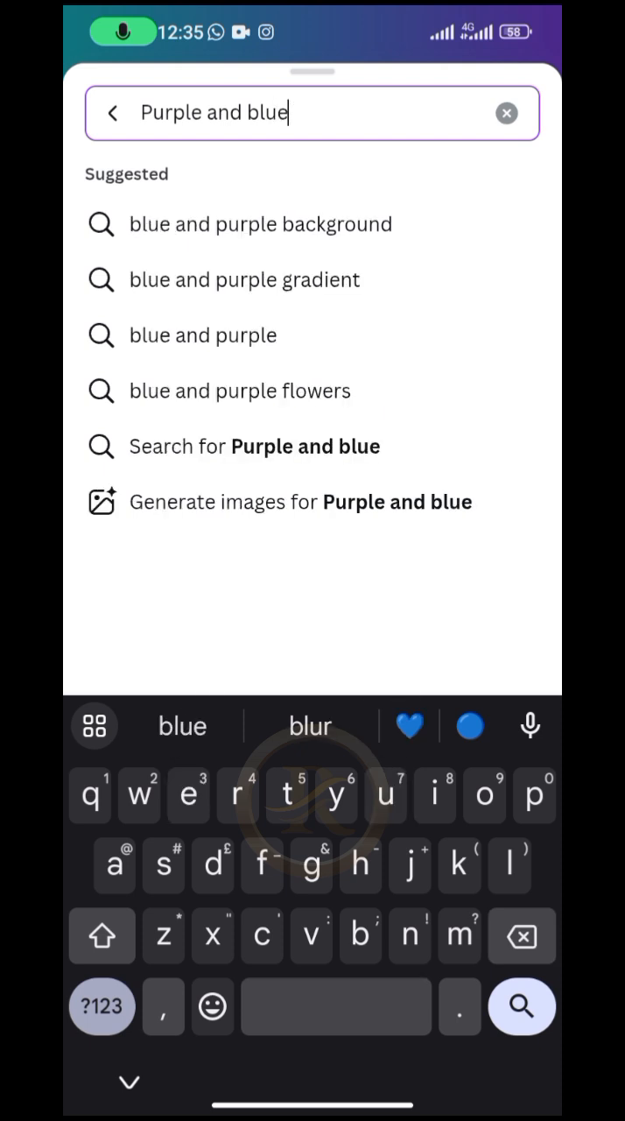
{"action": "left_click", "coordinate": [260, 224]}
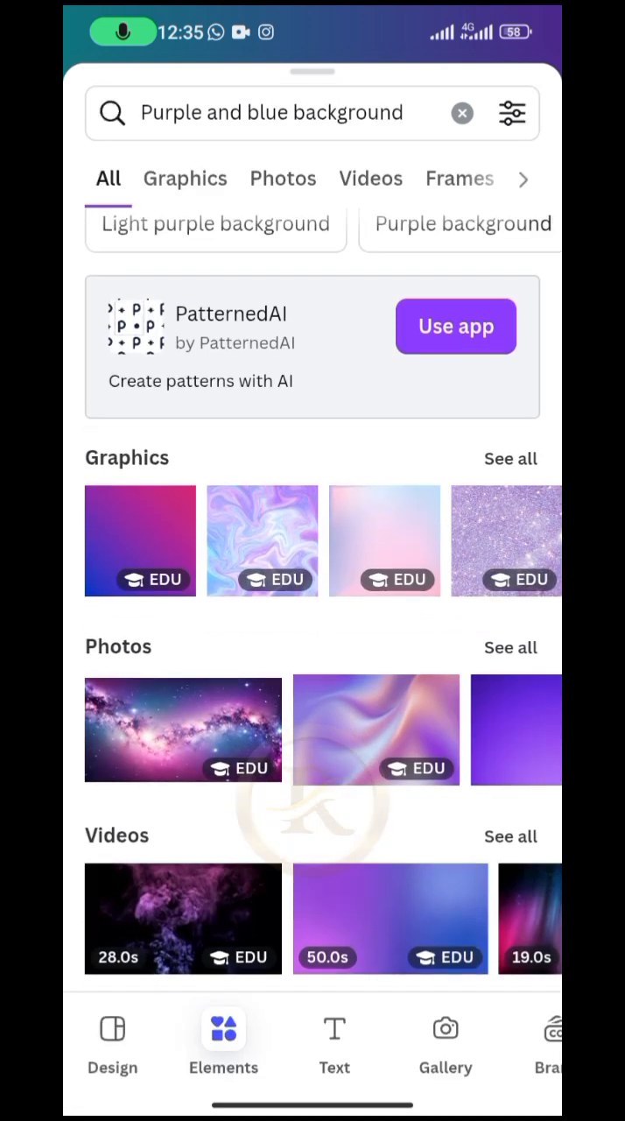
Add the purple-to-blue gradient, stretch it to cover the 500×500 page and send it behind the portrait.
{"action": "left_click", "coordinate": [140, 539]}
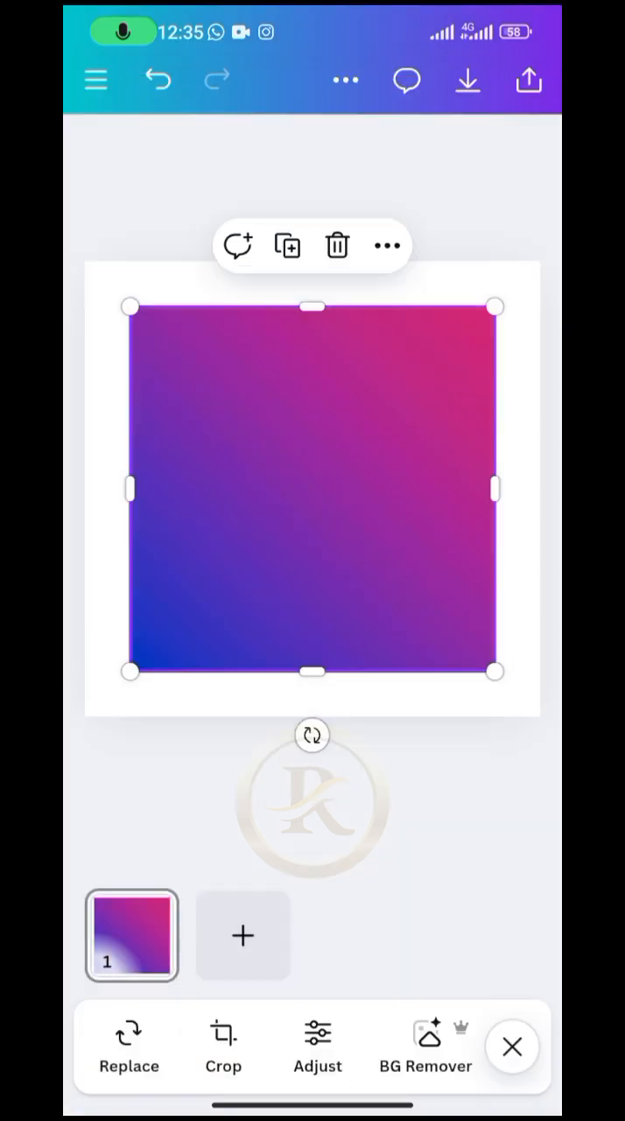
{"action": "left_click_drag", "start_coordinate": [312, 489], "coordinate": [267, 442]}
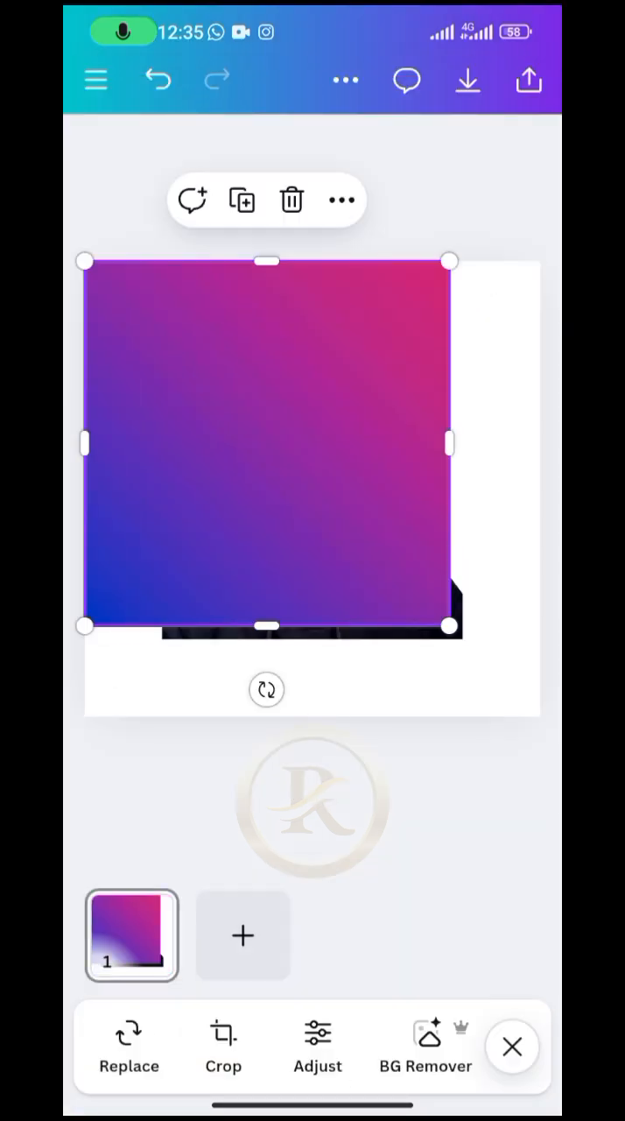
{"action": "left_click_drag", "start_coordinate": [448, 626], "coordinate": [540, 716]}
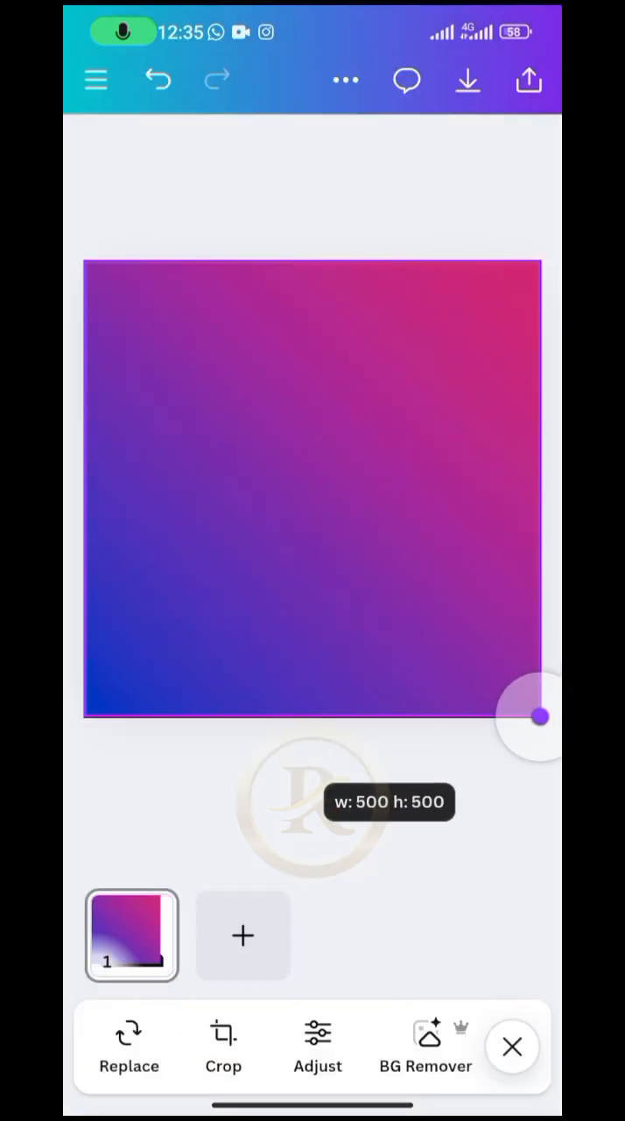
{"action": "left_click", "coordinate": [312, 490]}
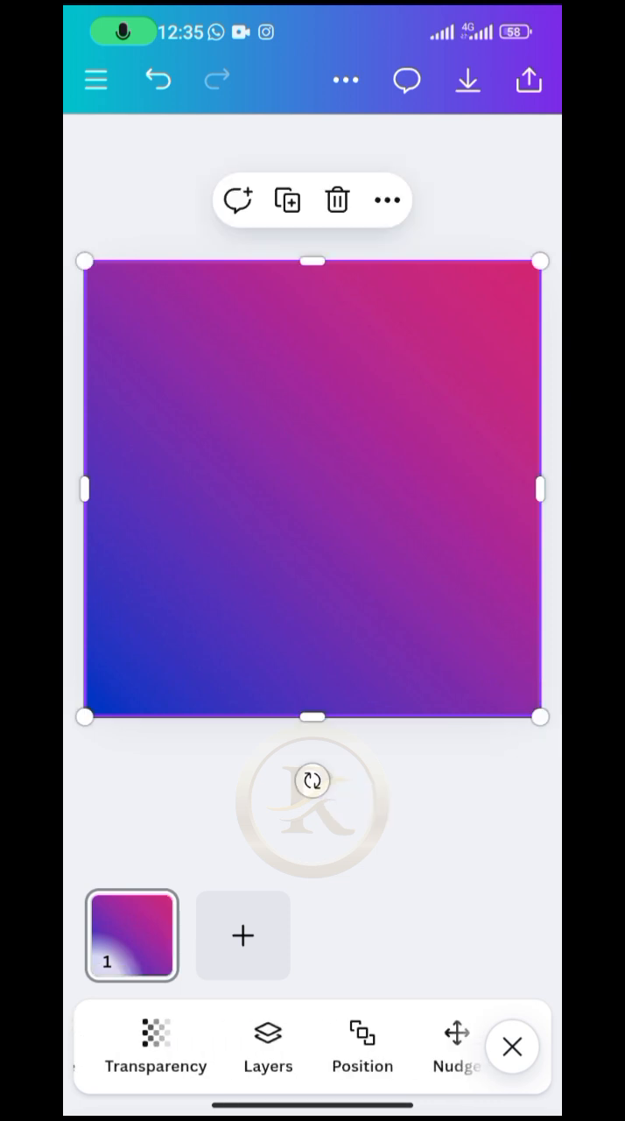
{"action": "left_click", "coordinate": [362, 1042]}
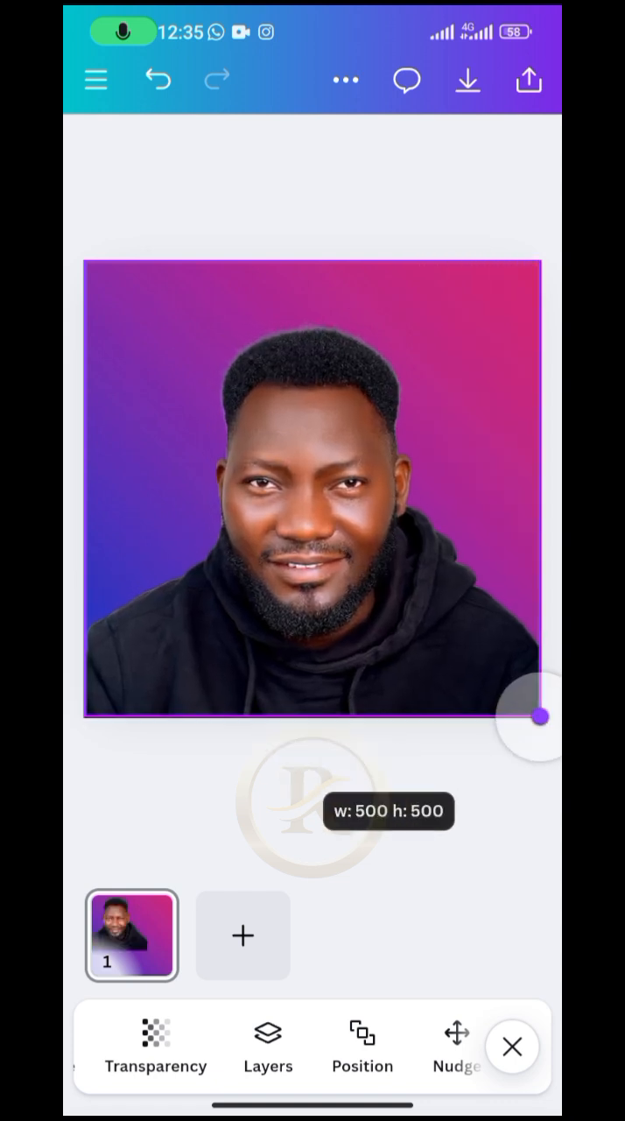
{"action": "left_click", "coordinate": [514, 1048]}
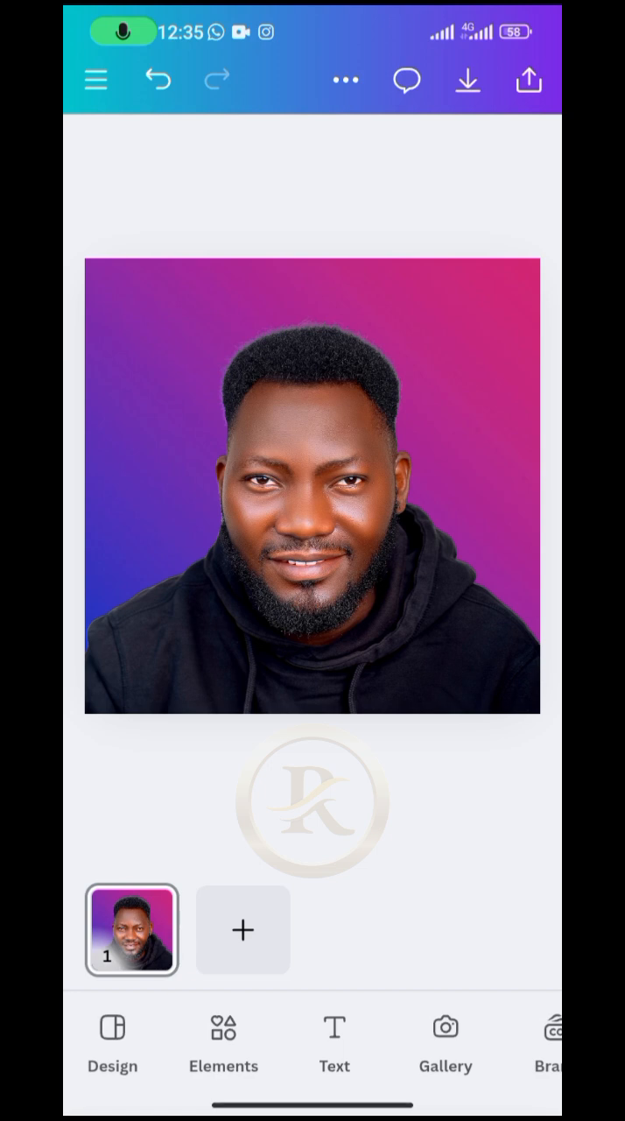
{"action": "left_click", "coordinate": [525, 83]}
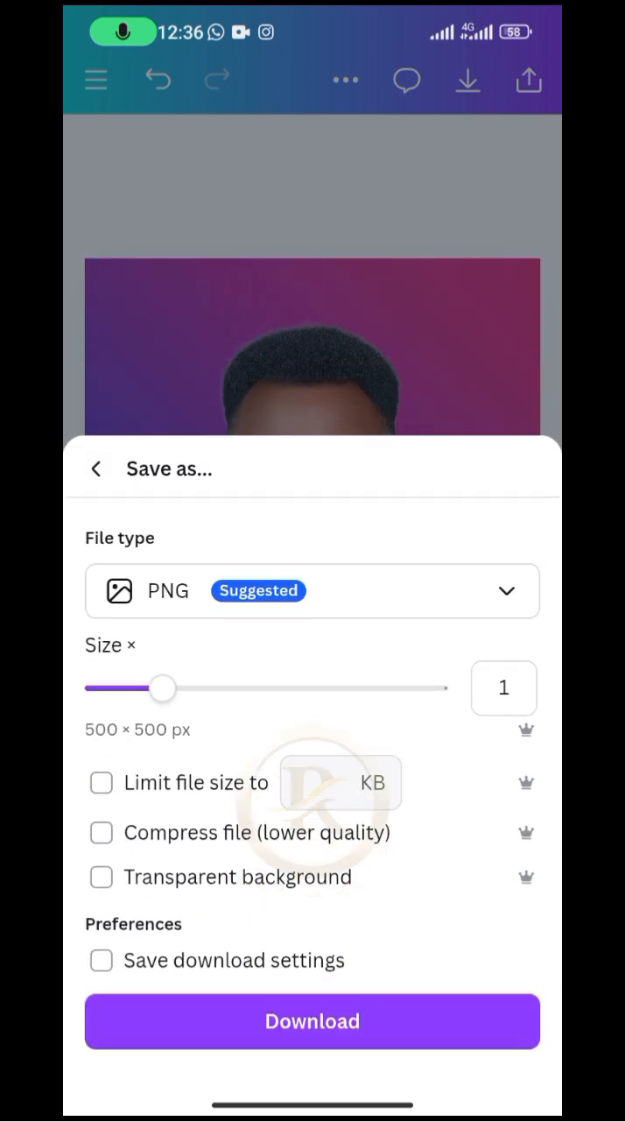
{"action": "left_click", "coordinate": [312, 1021]}
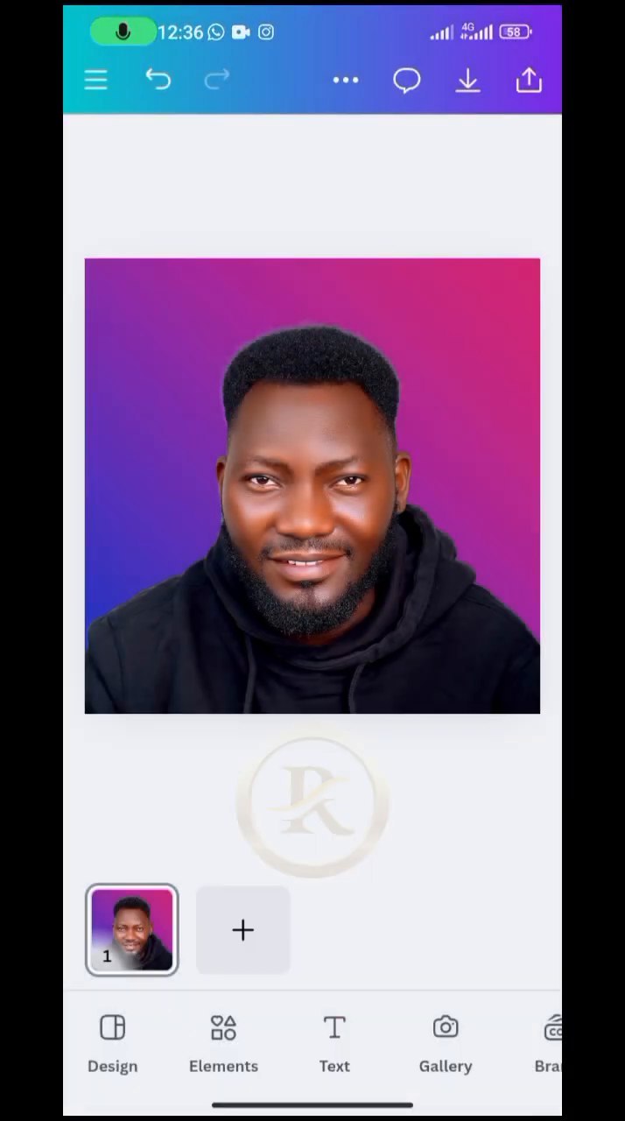
{"action": "left_click", "coordinate": [242, 930]}
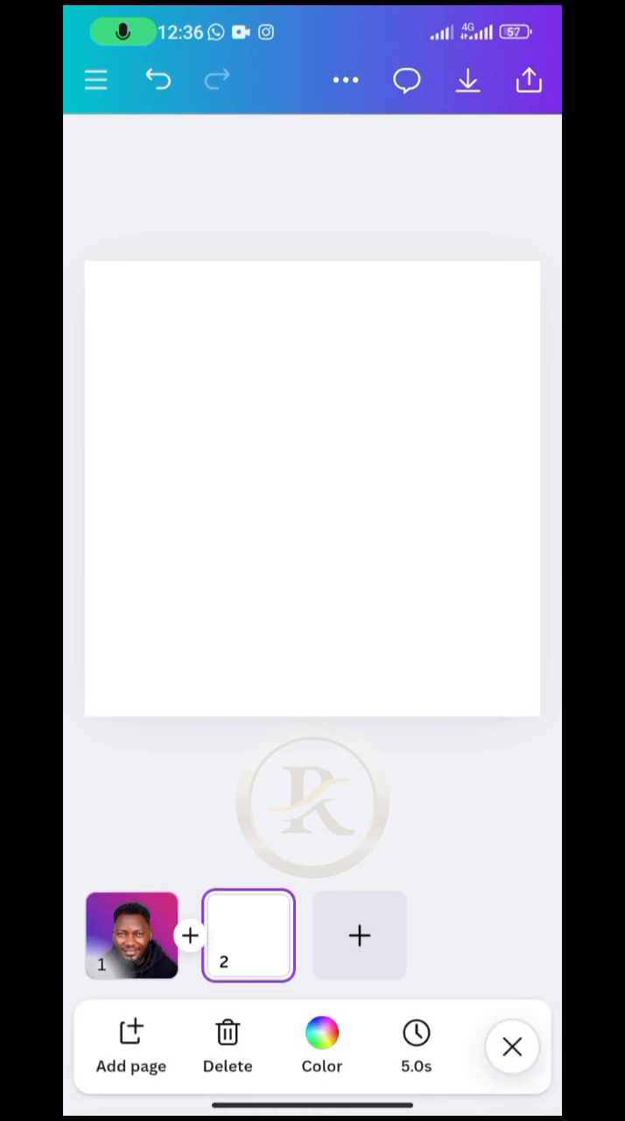
Dismiss the page options for the new page 2 and go to the Elements library.
{"action": "left_click", "coordinate": [511, 1048]}
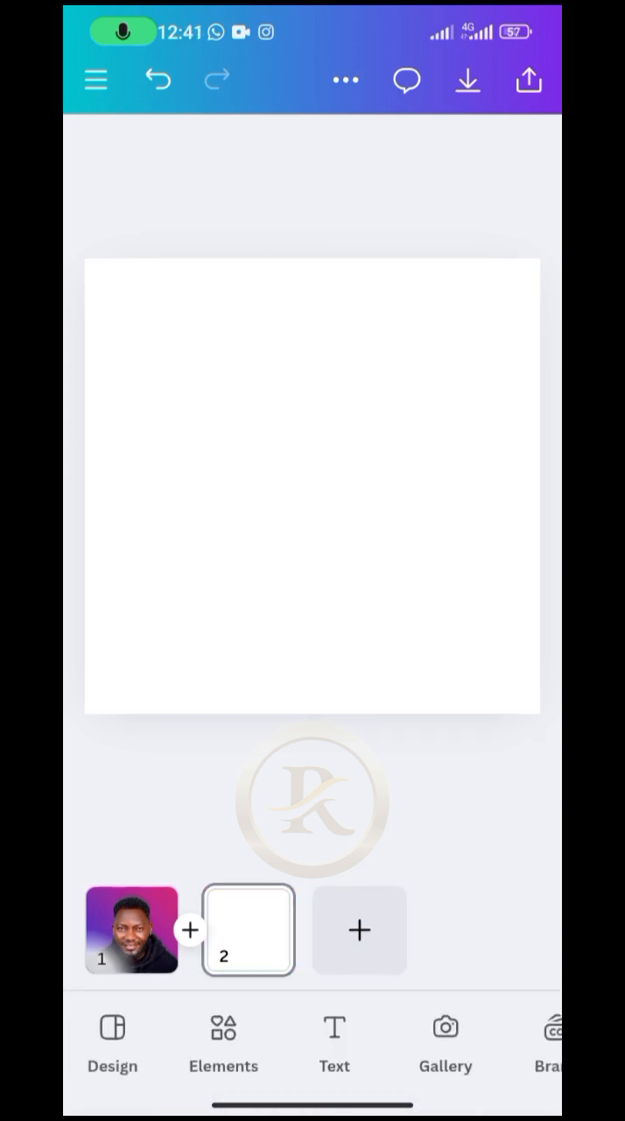
{"action": "left_click", "coordinate": [224, 1041]}
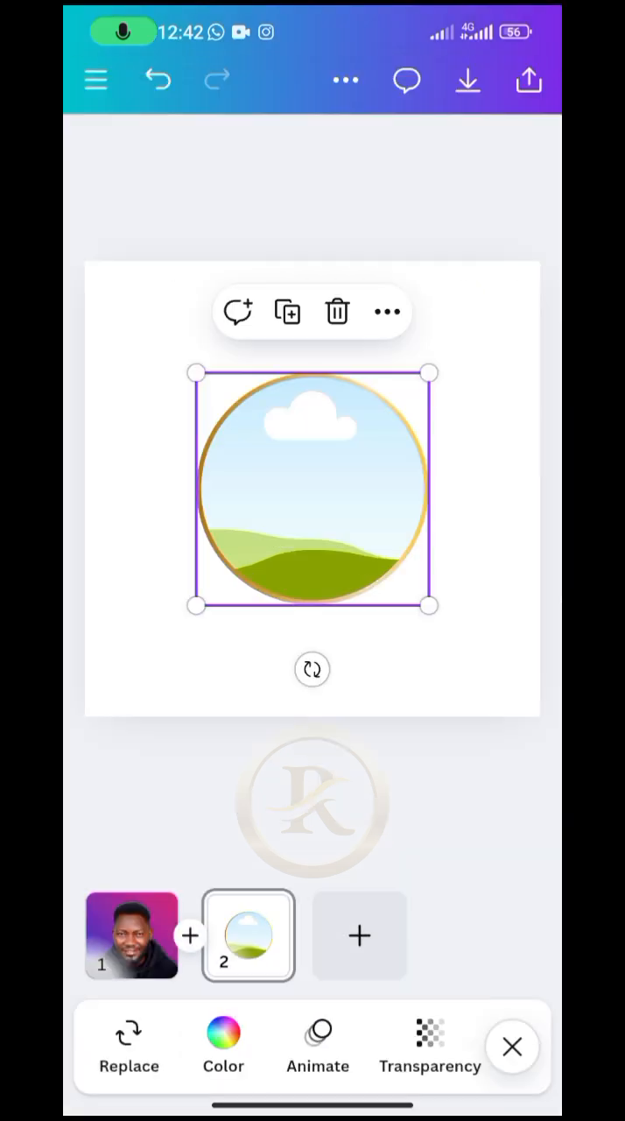
Centre the gold circle frame on page 2 and enlarge it to about 374 × 374 px.
{"action": "left_click_drag", "start_coordinate": [429, 606], "coordinate": [464, 641]}
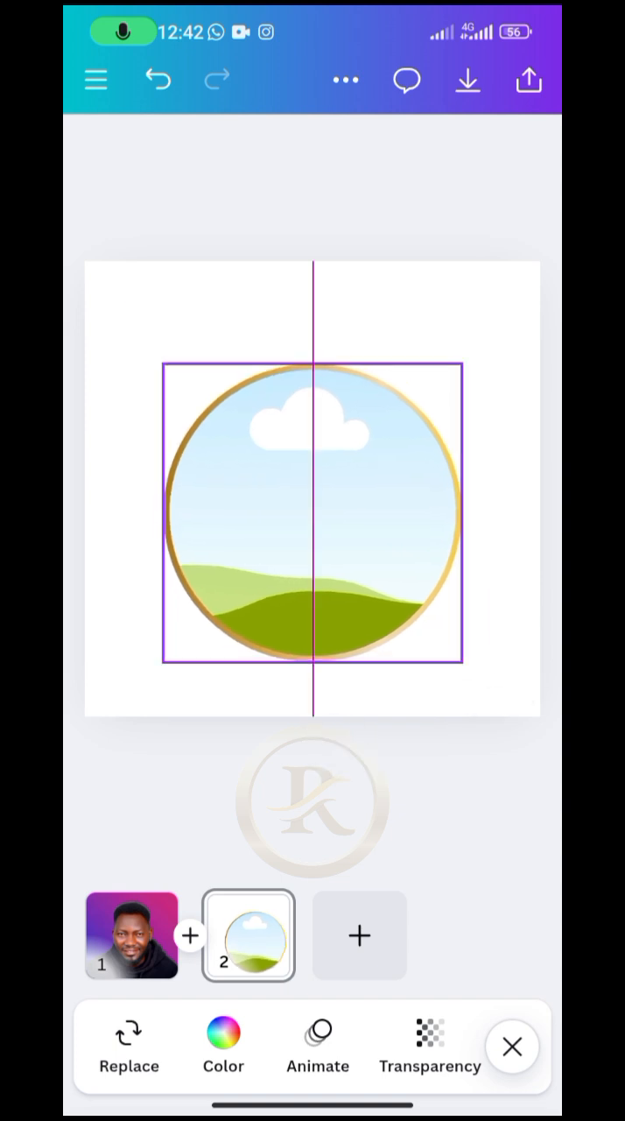
{"action": "left_click", "coordinate": [312, 508]}
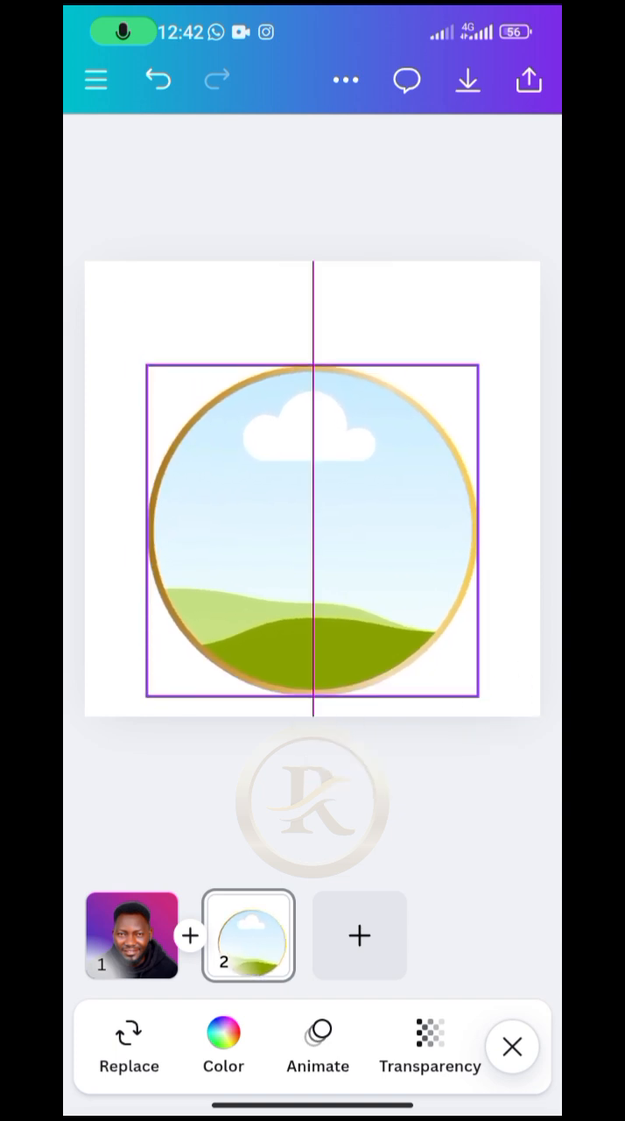
{"action": "left_click_drag", "start_coordinate": [477, 697], "coordinate": [487, 704]}
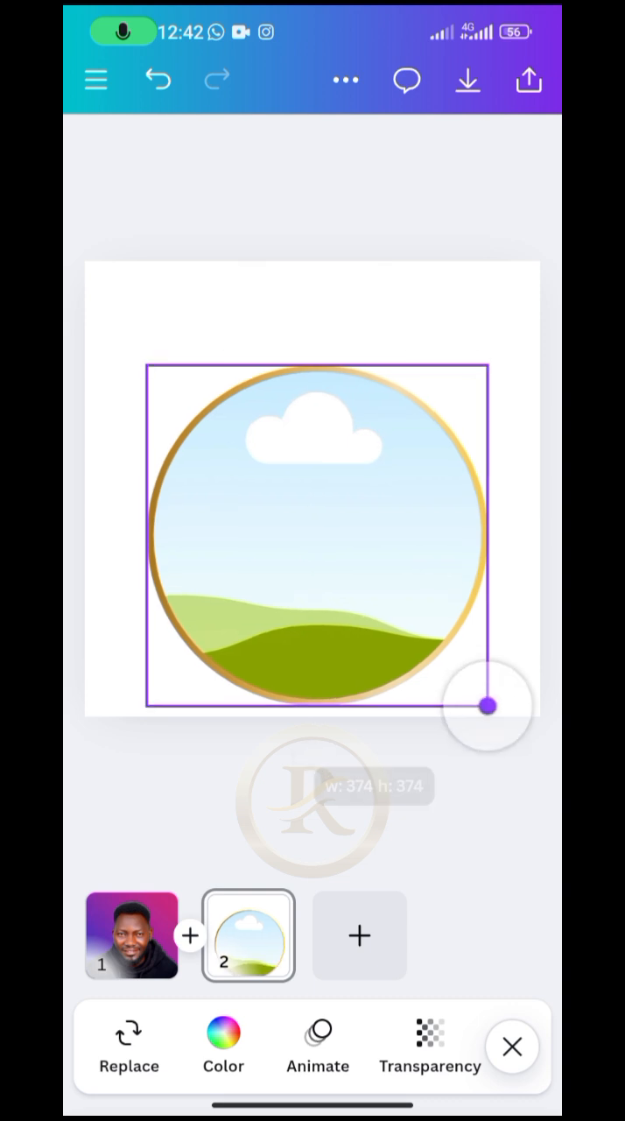
{"action": "left_click_drag", "start_coordinate": [489, 706], "coordinate": [480, 697]}
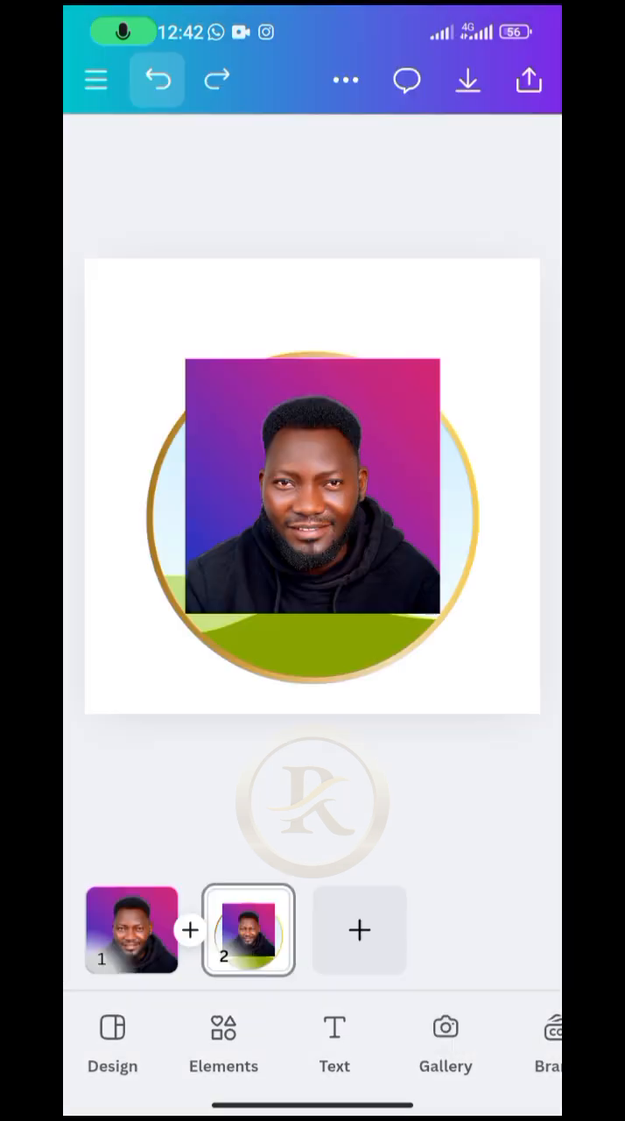
Paste the gradient portrait onto page 2 and drop it into the gold circle frame.
{"action": "left_click", "coordinate": [161, 81]}
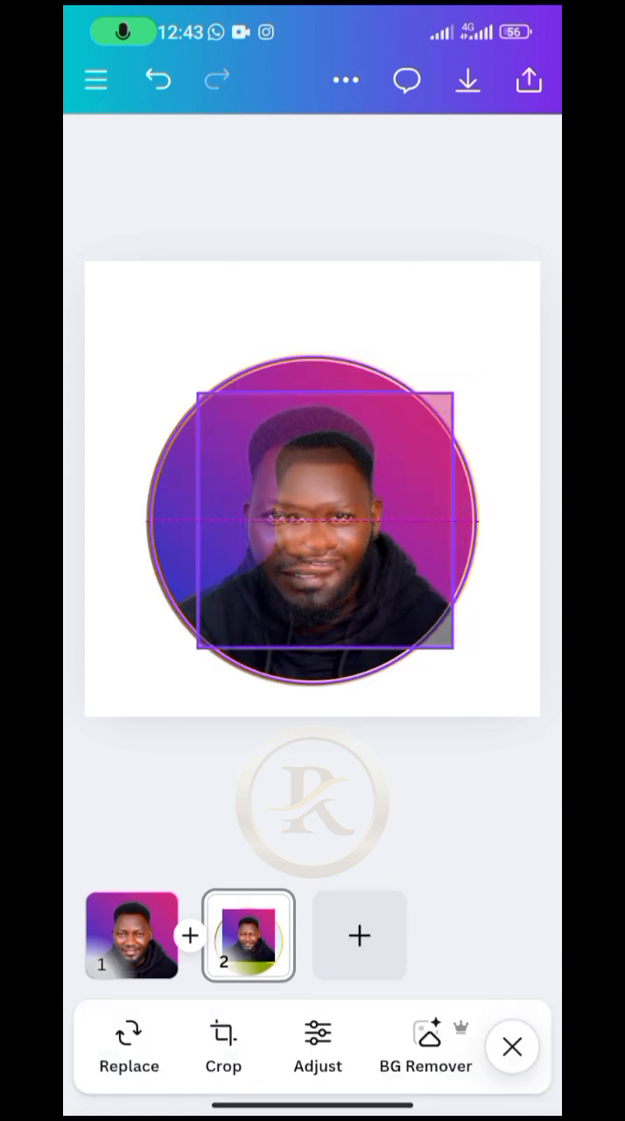
{"action": "left_click", "coordinate": [515, 1048]}
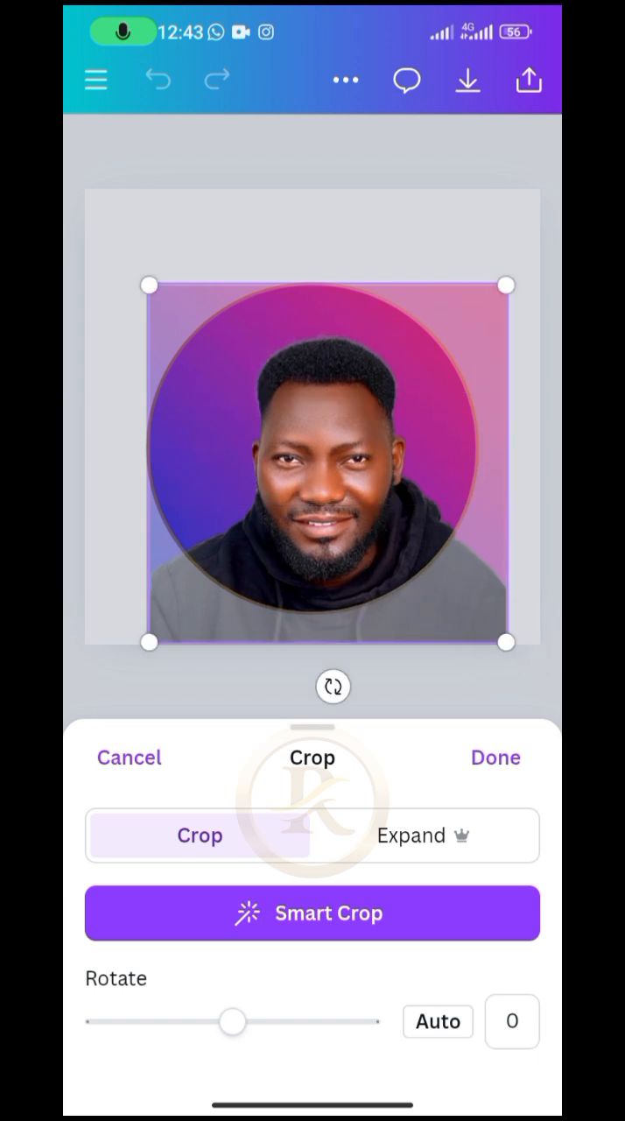
Enlarge the photo within the circle so the face and shoulders fill it, then confirm the framing.
{"action": "left_click_drag", "start_coordinate": [149, 286], "coordinate": [91, 229]}
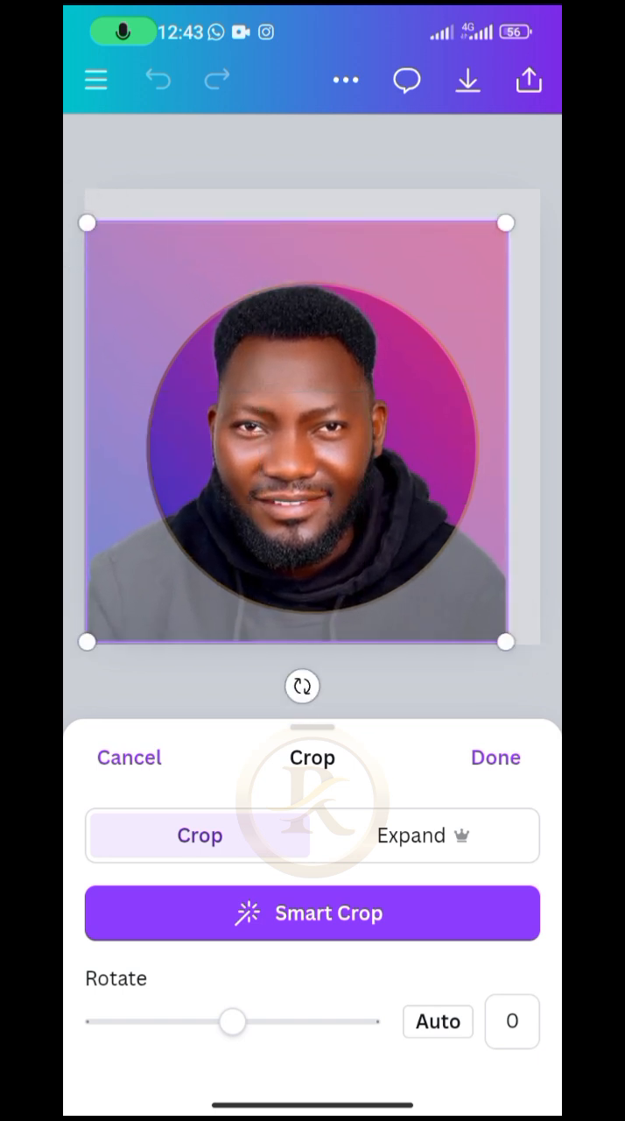
{"action": "left_click_drag", "start_coordinate": [505, 223], "coordinate": [532, 198]}
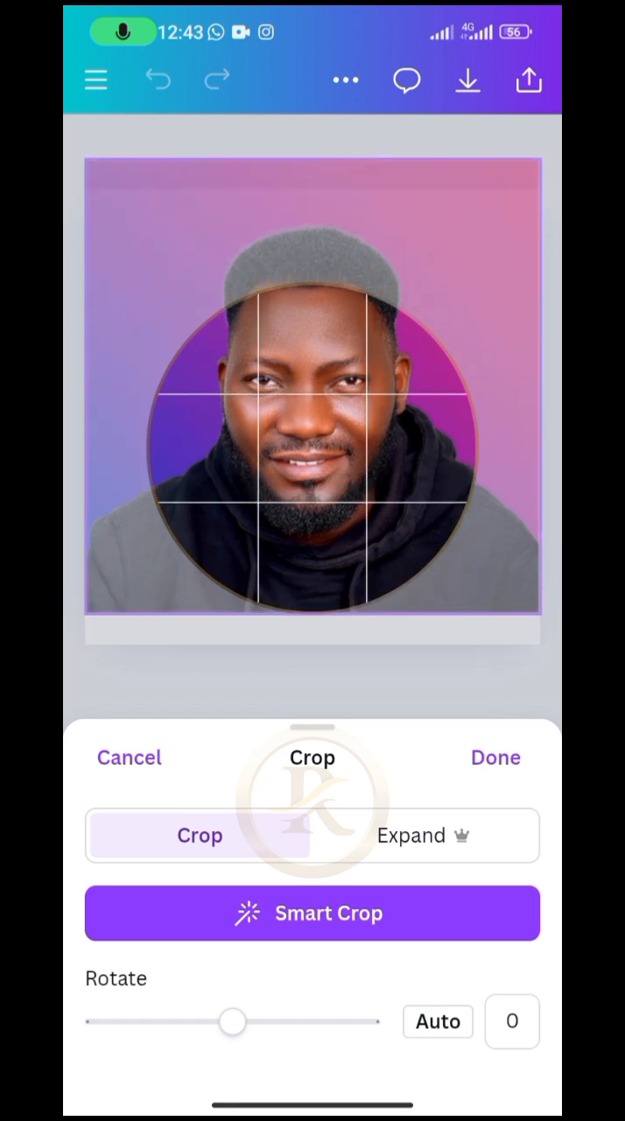
{"action": "left_click", "coordinate": [495, 757]}
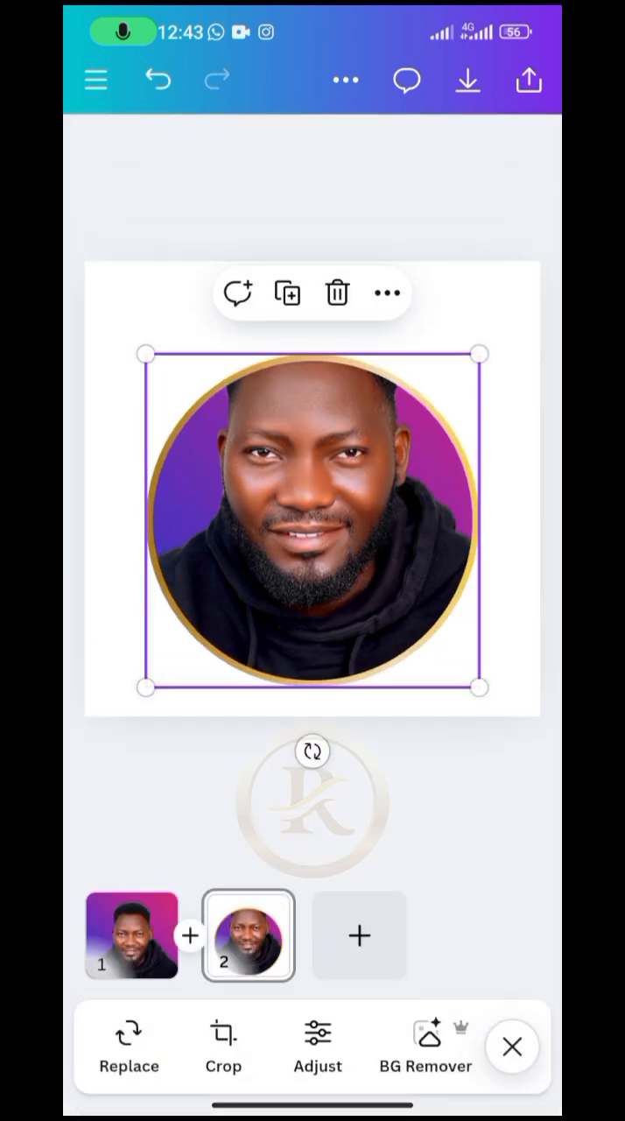
{"action": "left_click", "coordinate": [511, 1047]}
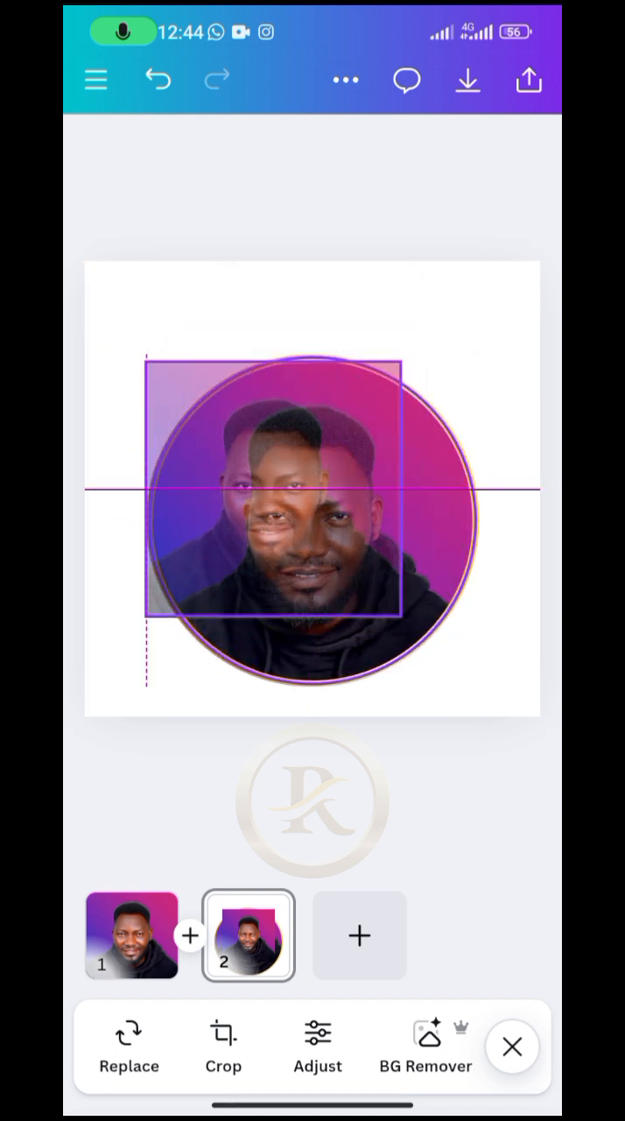
Paste a second square copy of the portrait onto page 2 and move it to the lower left of the circle.
{"action": "left_click", "coordinate": [515, 1048]}
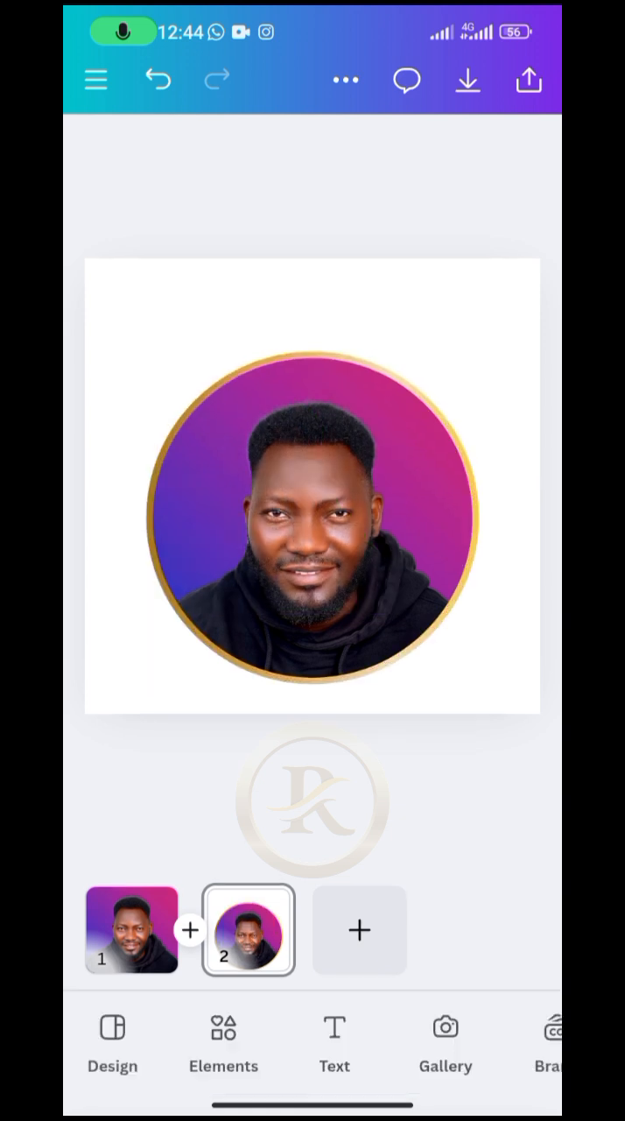
{"action": "left_click", "coordinate": [154, 80]}
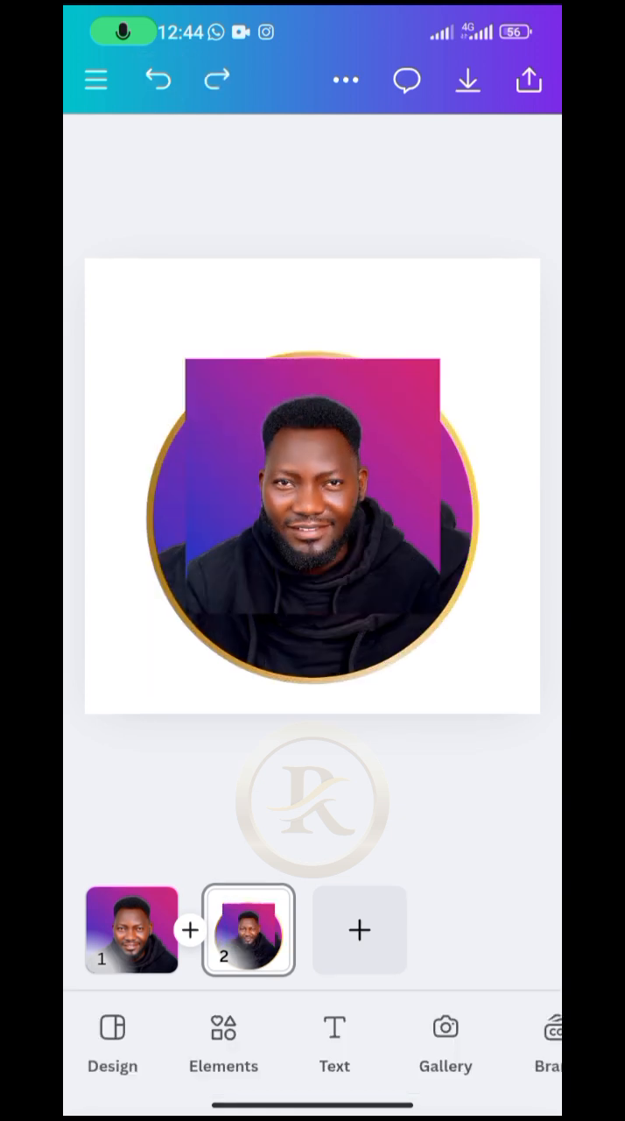
{"action": "left_click", "coordinate": [311, 517]}
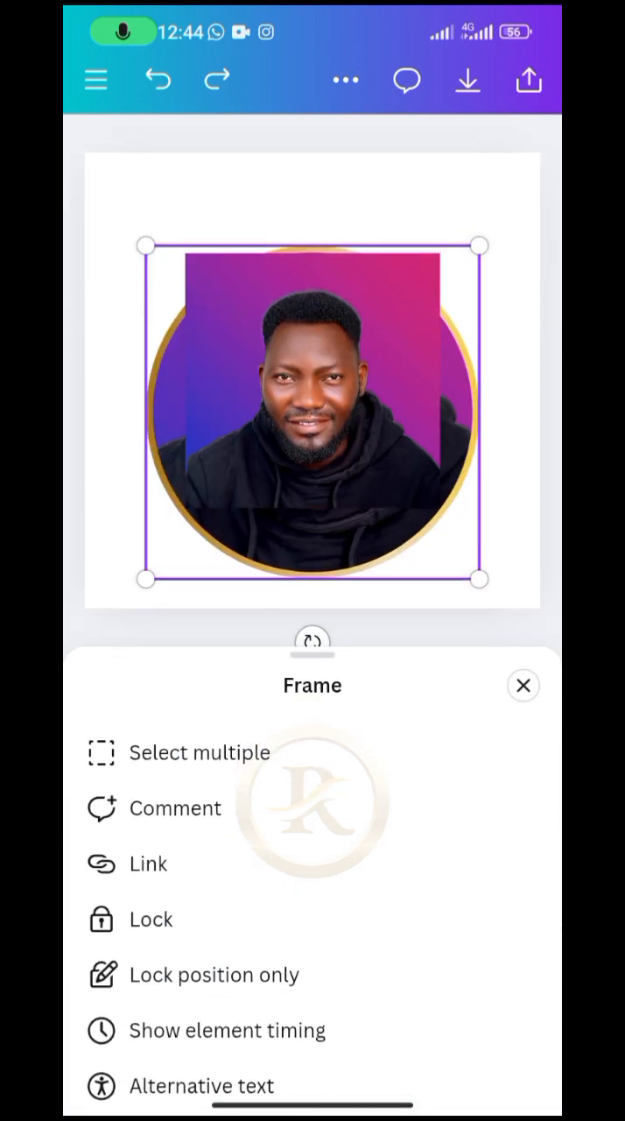
{"action": "left_click", "coordinate": [522, 687]}
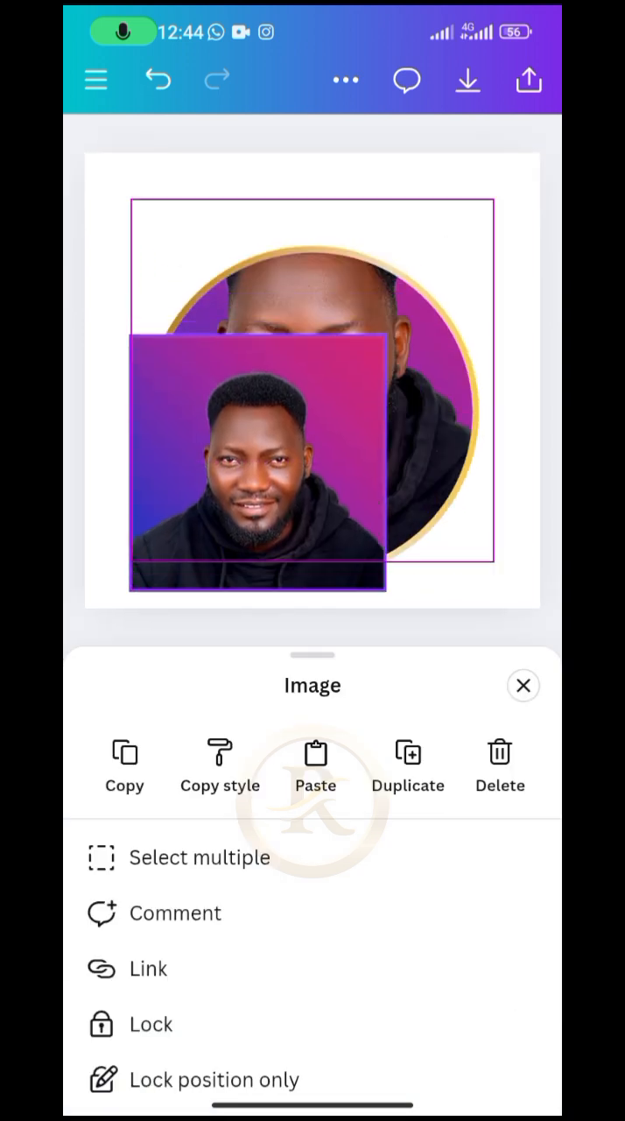
{"action": "left_click_drag", "start_coordinate": [257, 465], "coordinate": [312, 419]}
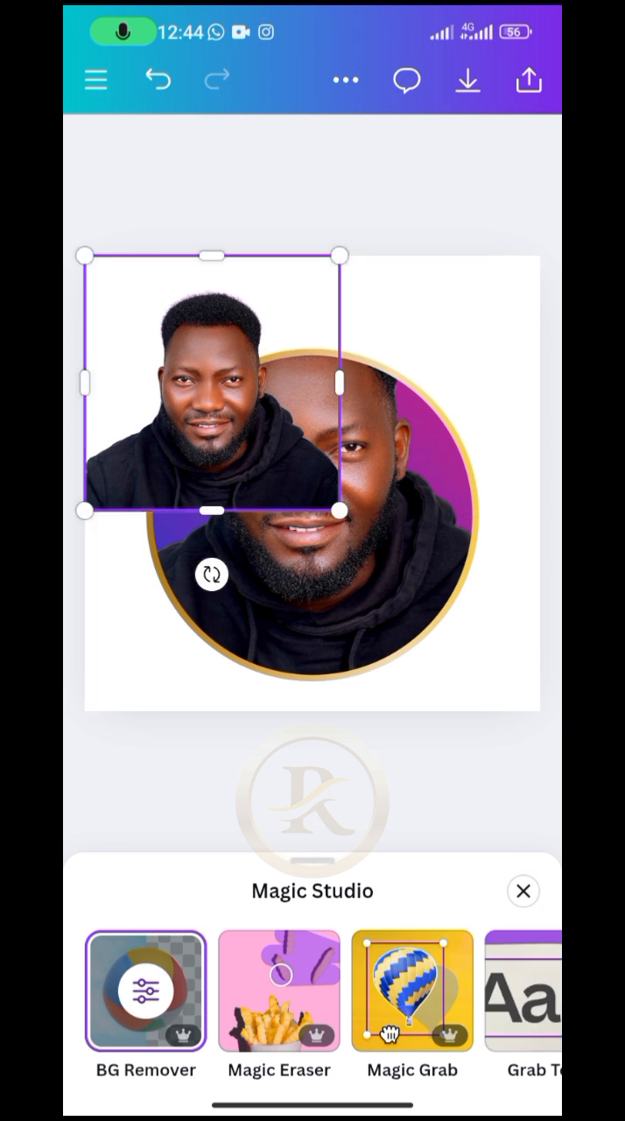
Enlarge the background-free portrait copy to about 460 × 460 px, aligned over the circled face.
{"action": "left_click_drag", "start_coordinate": [340, 512], "coordinate": [506, 674]}
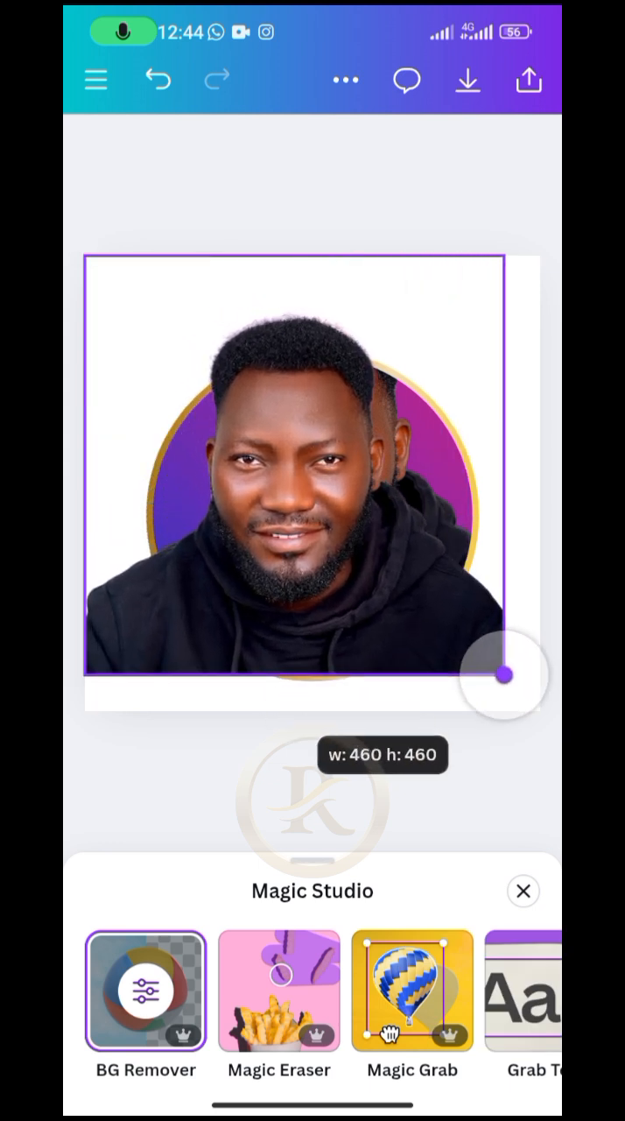
{"action": "left_click_drag", "start_coordinate": [507, 674], "coordinate": [539, 711]}
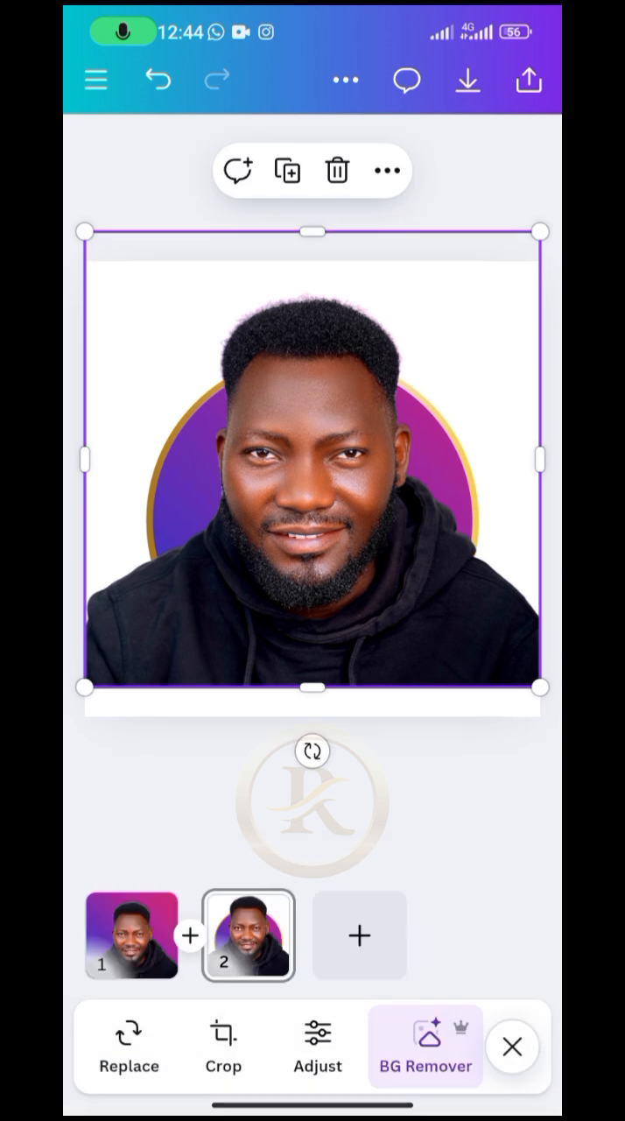
Trim the cutout's bottom edge up to about 500×217 so only the head rises above the circle.
{"action": "left_click_drag", "start_coordinate": [312, 687], "coordinate": [311, 522]}
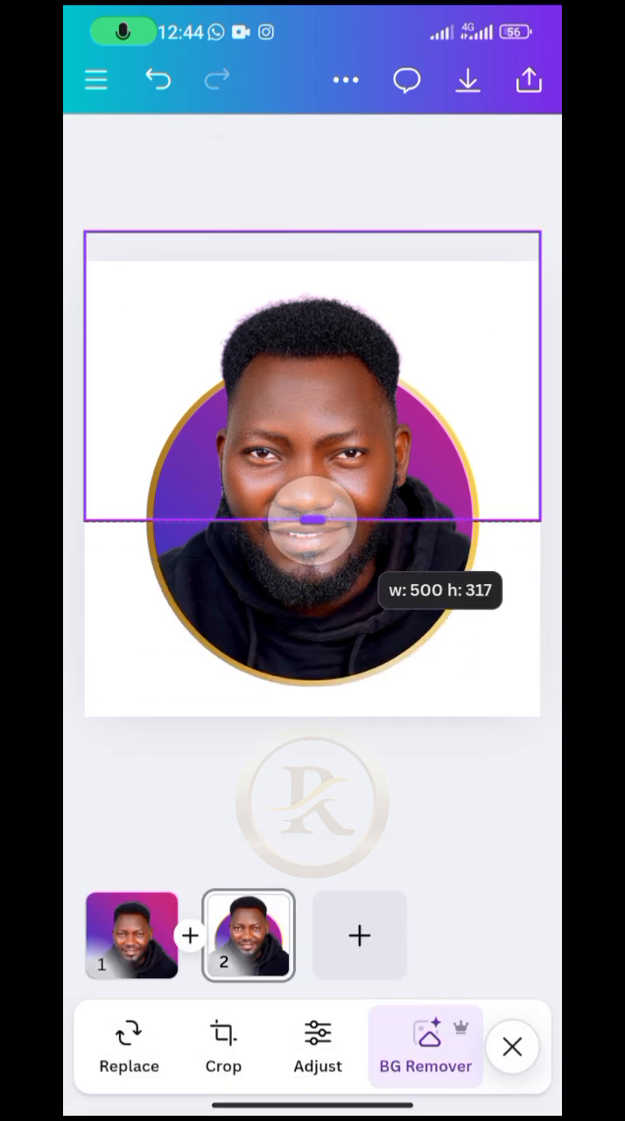
{"action": "left_click_drag", "start_coordinate": [312, 518], "coordinate": [312, 427]}
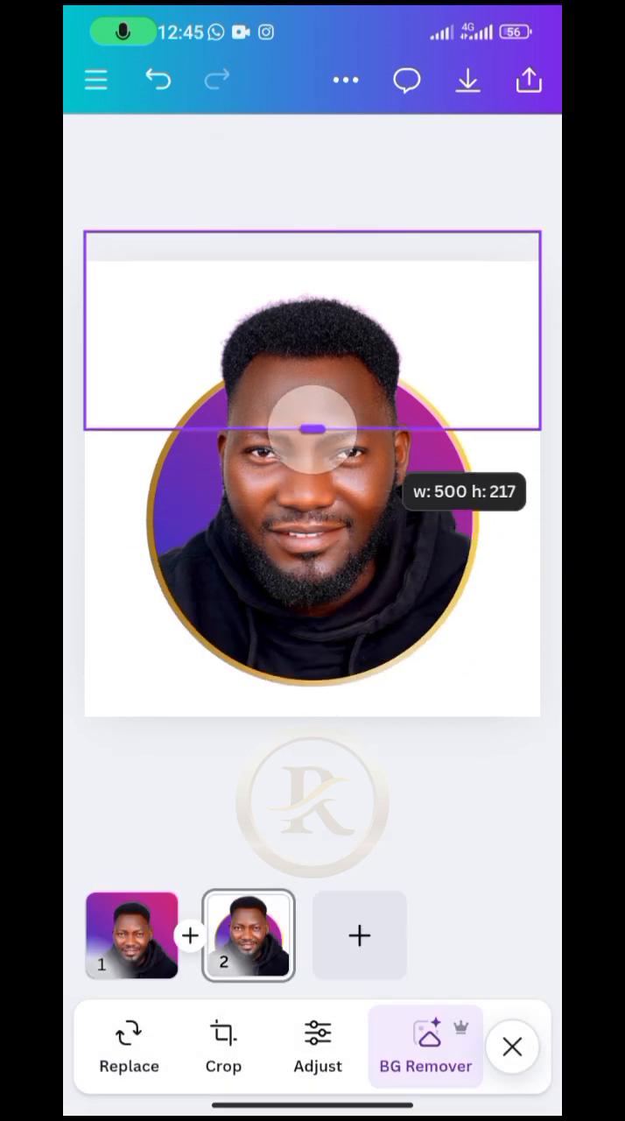
{"action": "left_click_drag", "start_coordinate": [312, 427], "coordinate": [312, 489]}
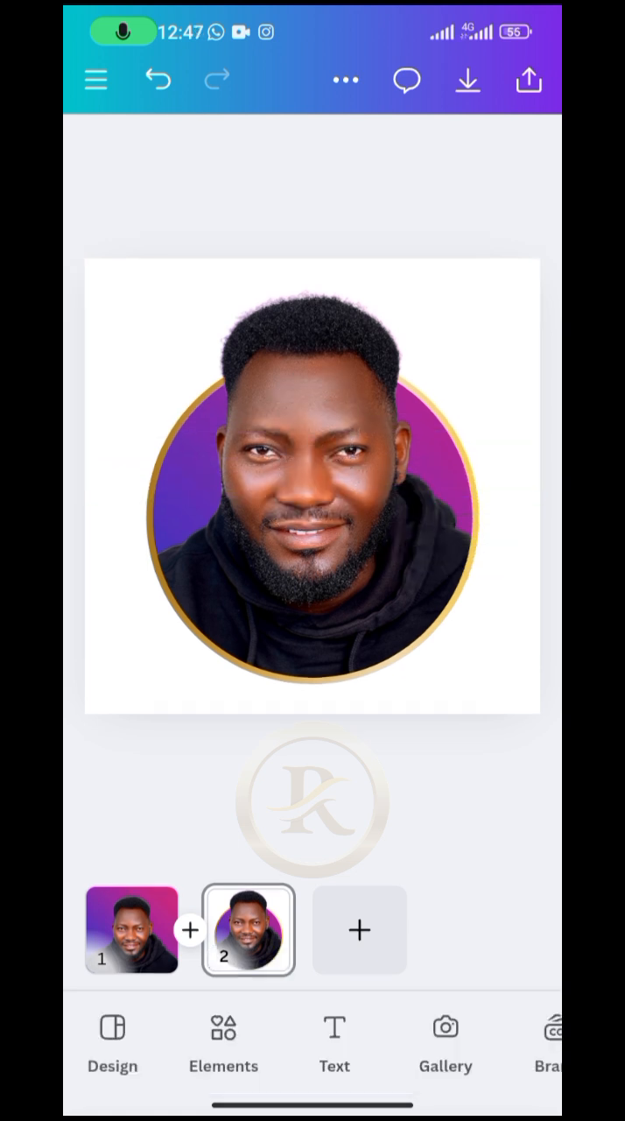
{"action": "left_click", "coordinate": [525, 84]}
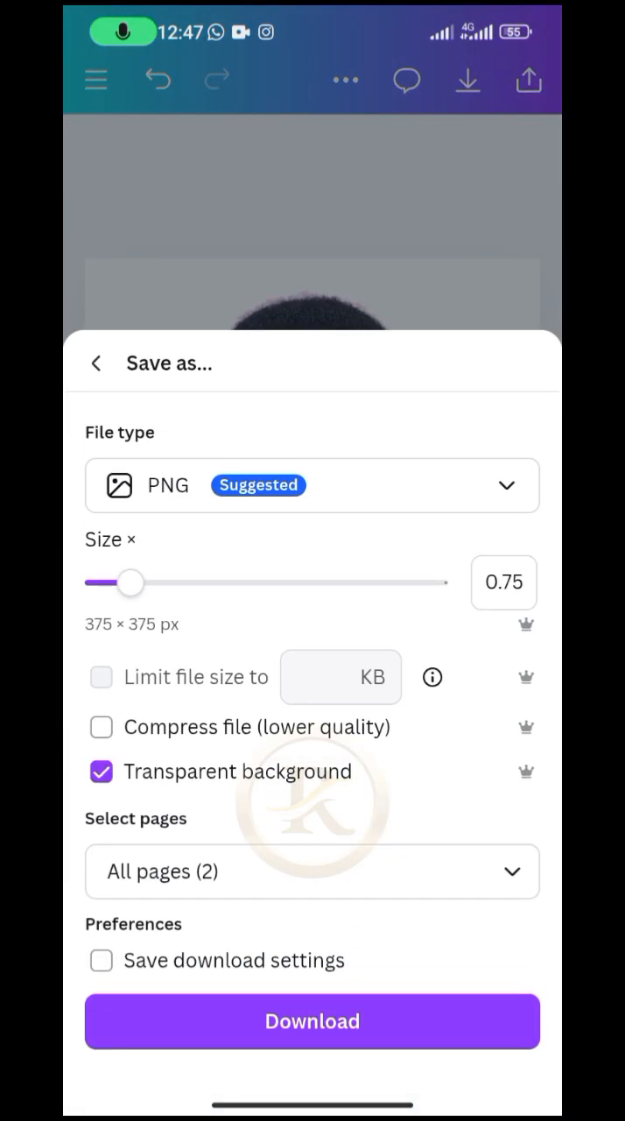
Download only Page 2 as a transparent PNG to the gallery and dismiss the saved notice.
{"action": "left_click", "coordinate": [312, 873]}
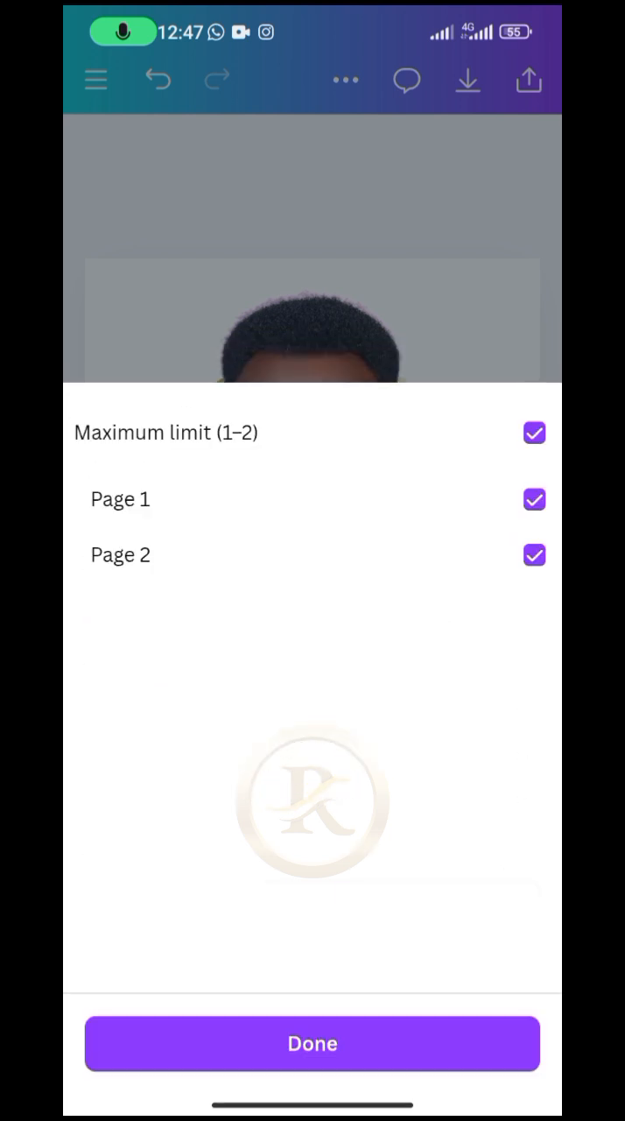
{"action": "left_click", "coordinate": [534, 499]}
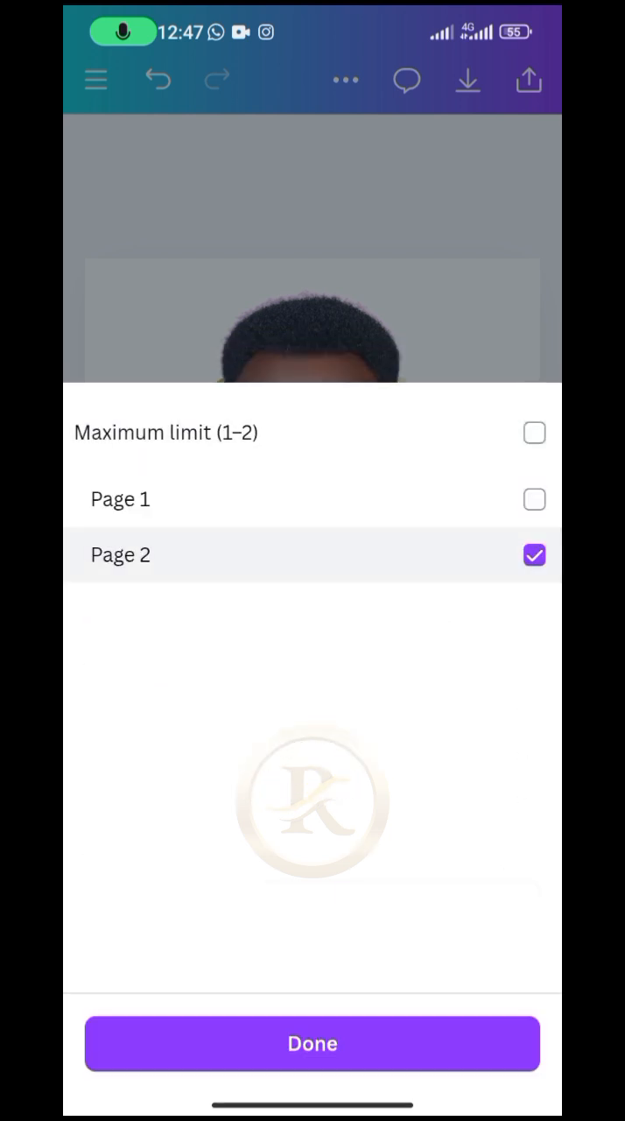
{"action": "left_click", "coordinate": [311, 1045]}
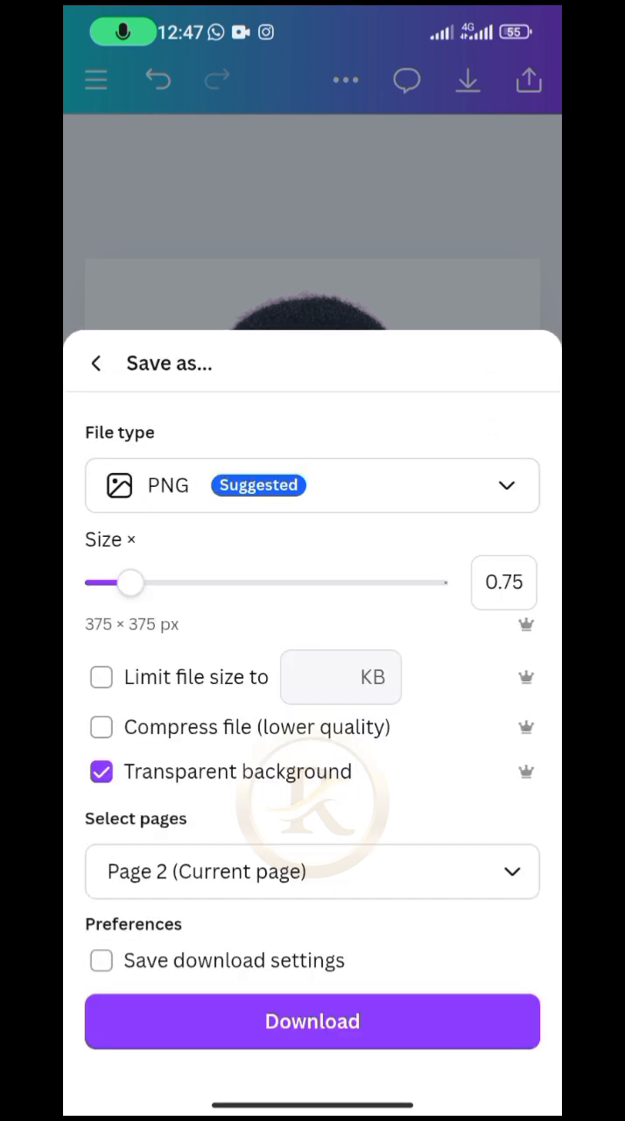
{"action": "left_click", "coordinate": [312, 1021]}
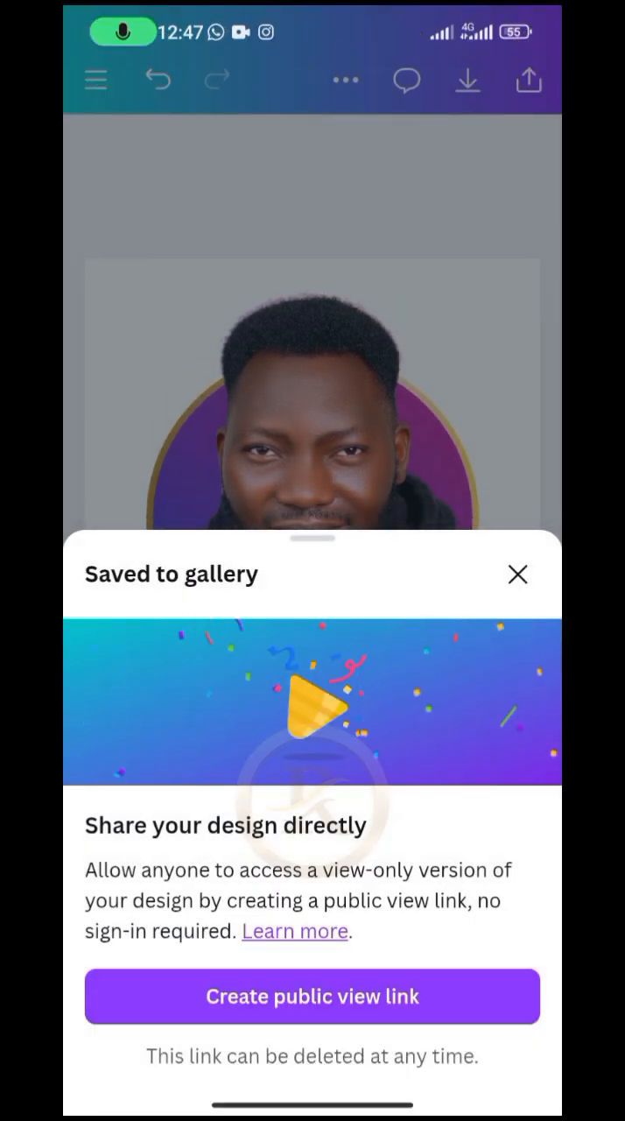
{"action": "left_click", "coordinate": [517, 575]}
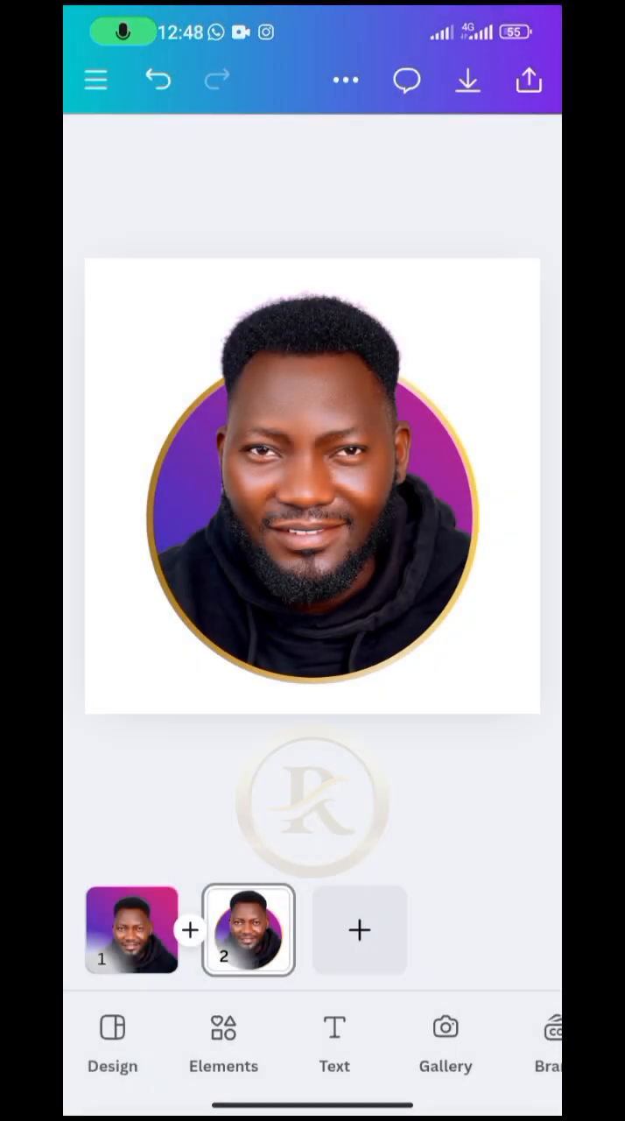